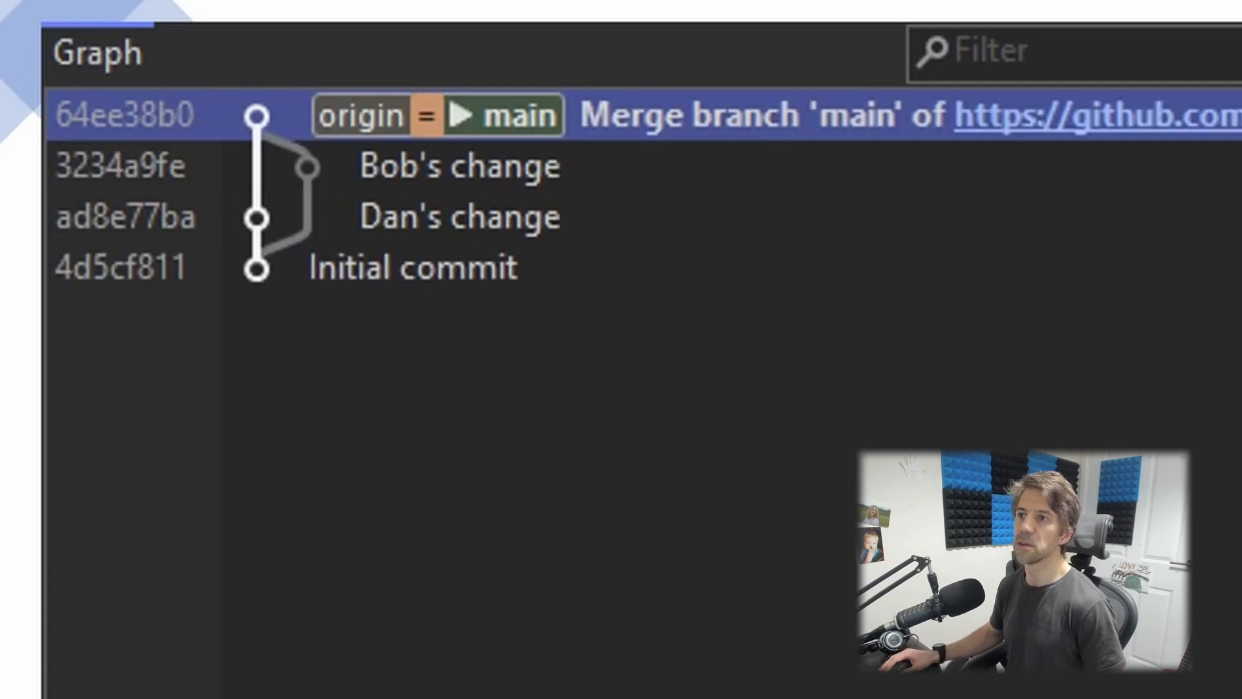
pyautogui.moveTo(498, 428)
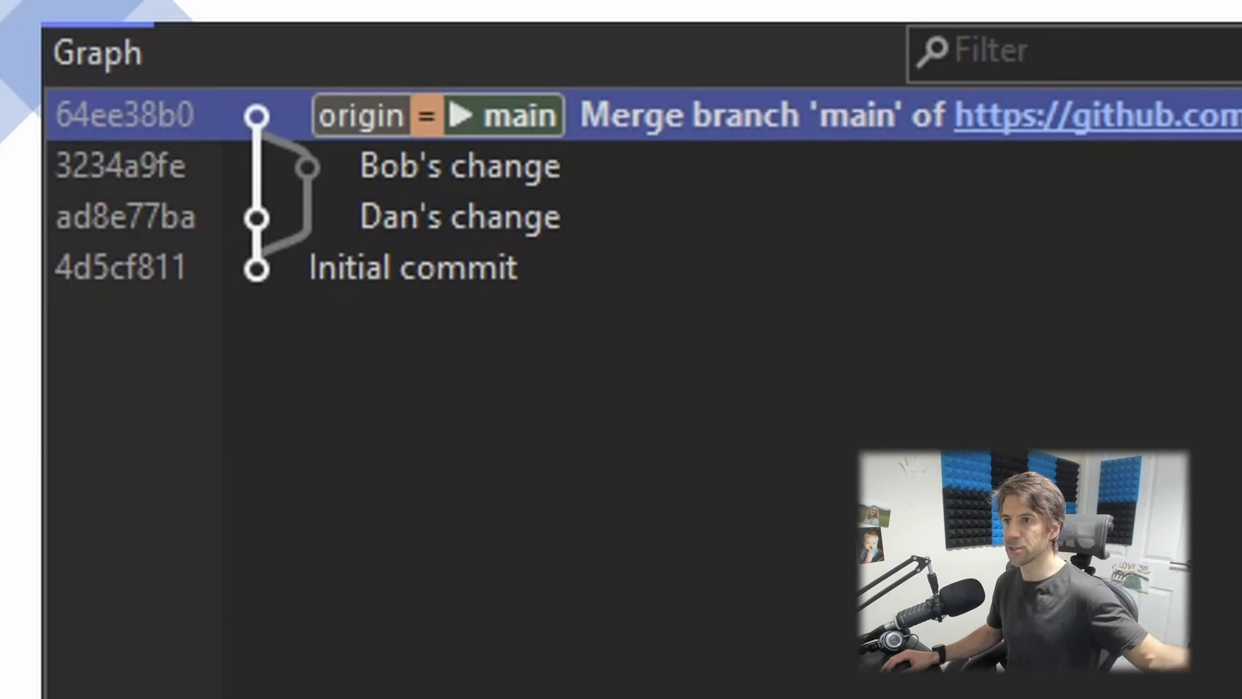
pyautogui.moveTo(1120, 91)
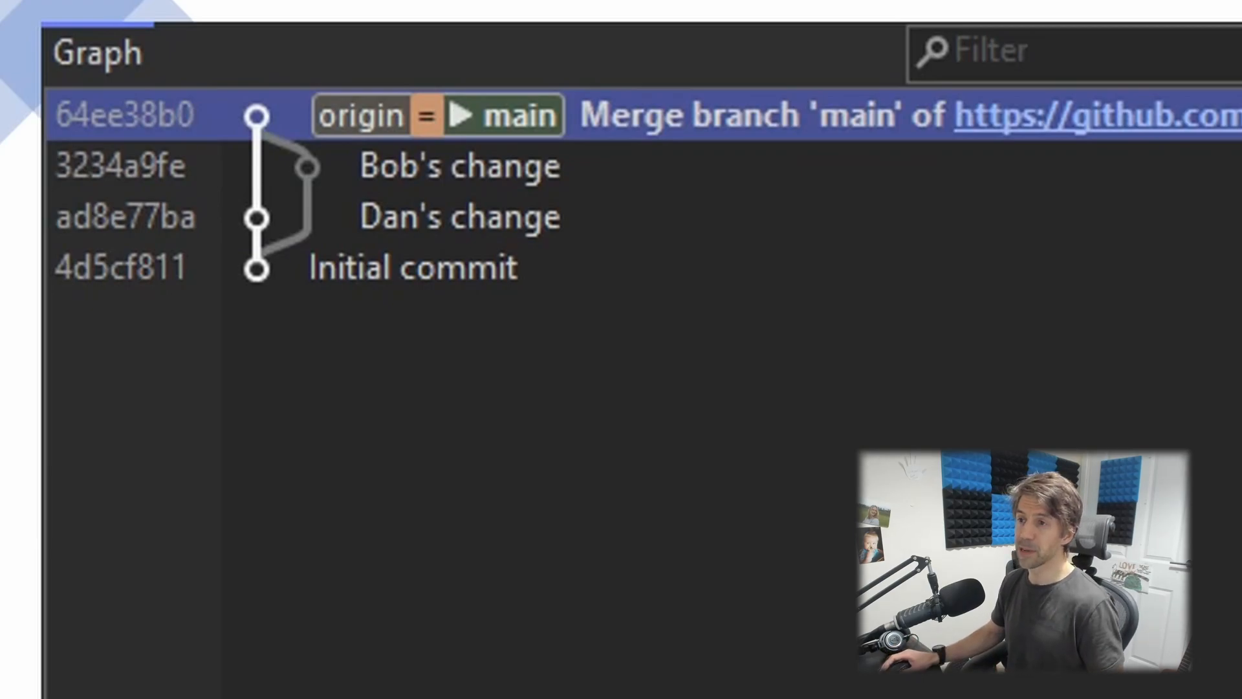
pyautogui.moveTo(570, 187)
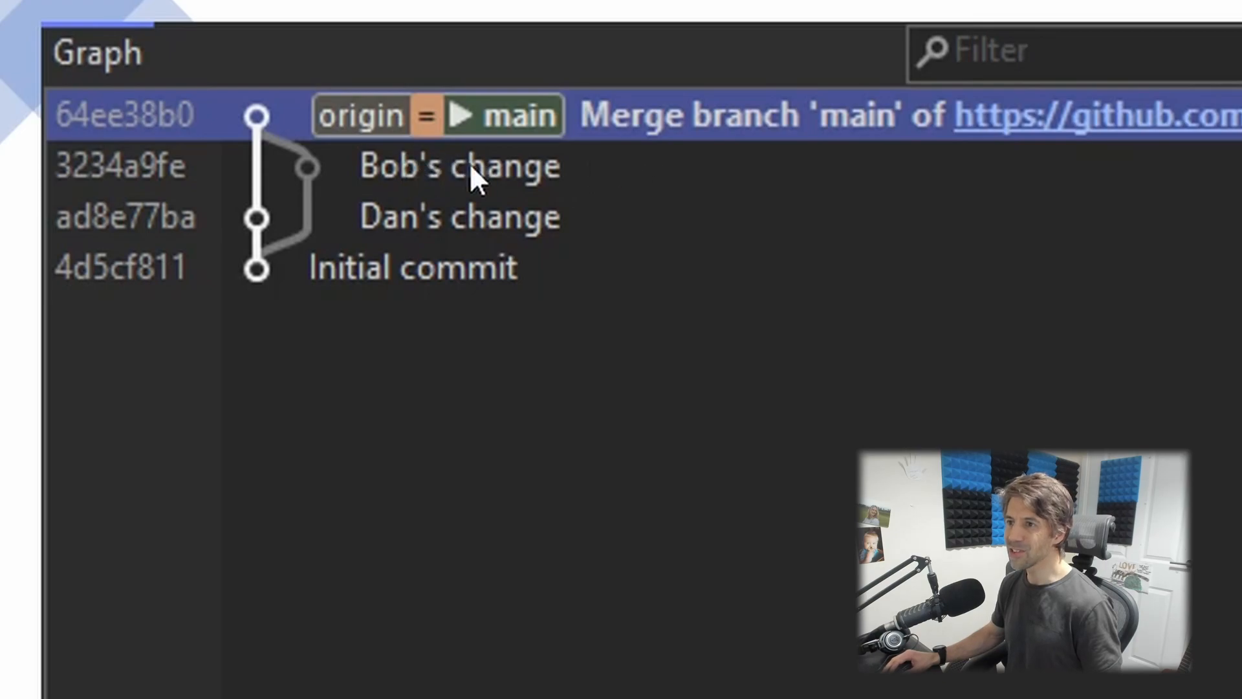
pyautogui.moveTo(335, 246)
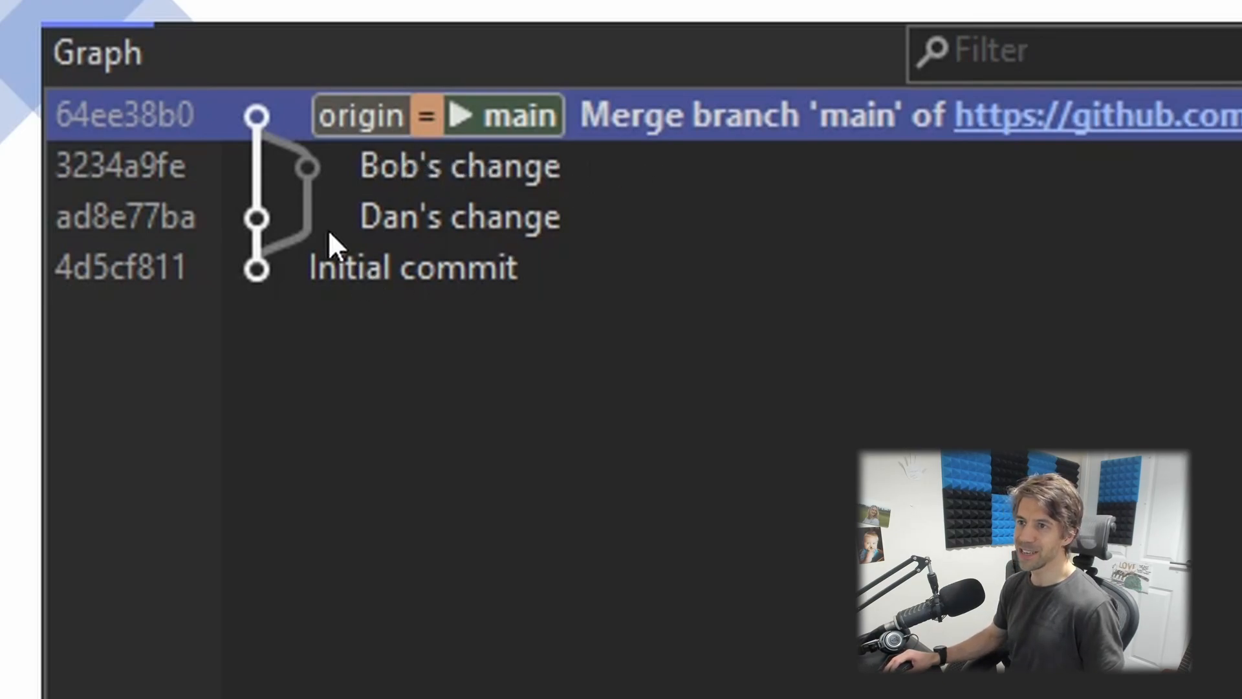
pyautogui.moveTo(448, 301)
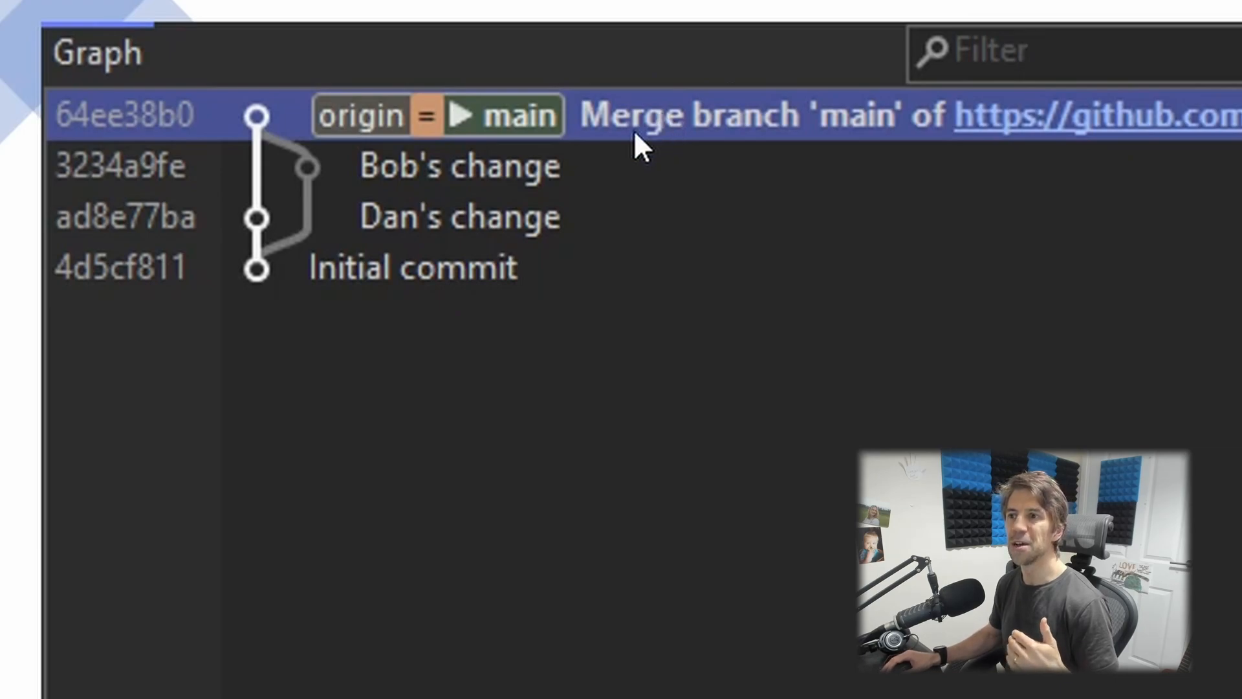
pyautogui.moveTo(634, 309)
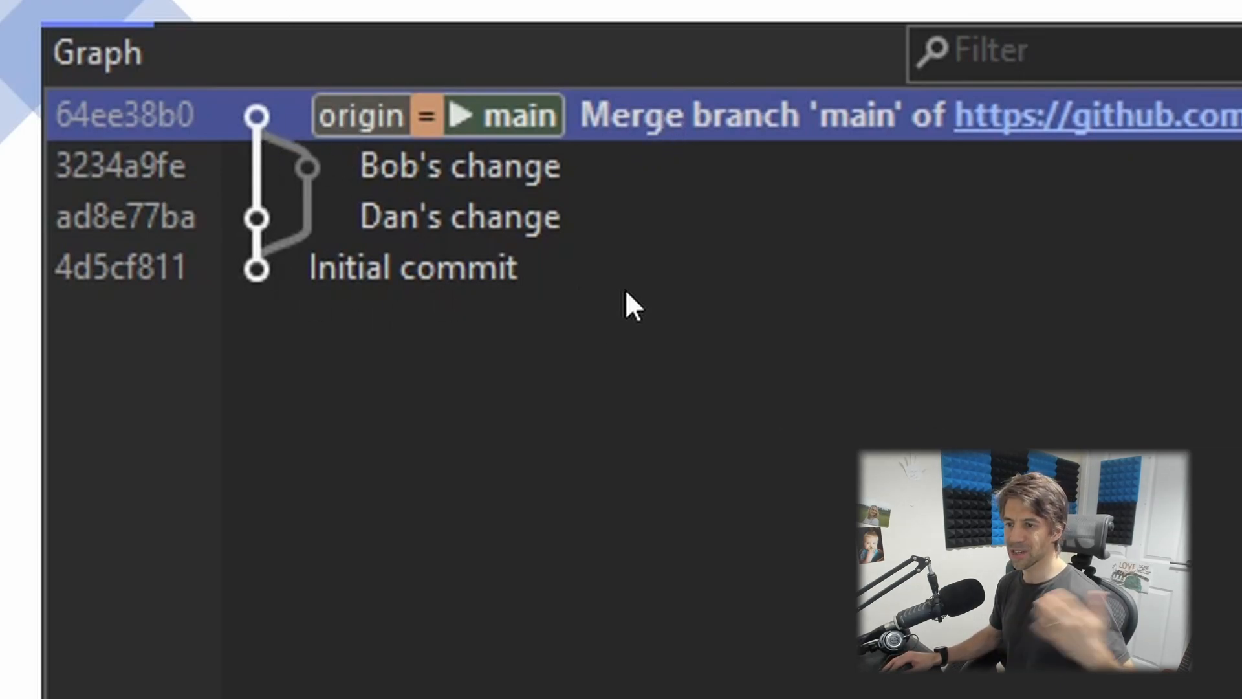
pyautogui.moveTo(738, 365)
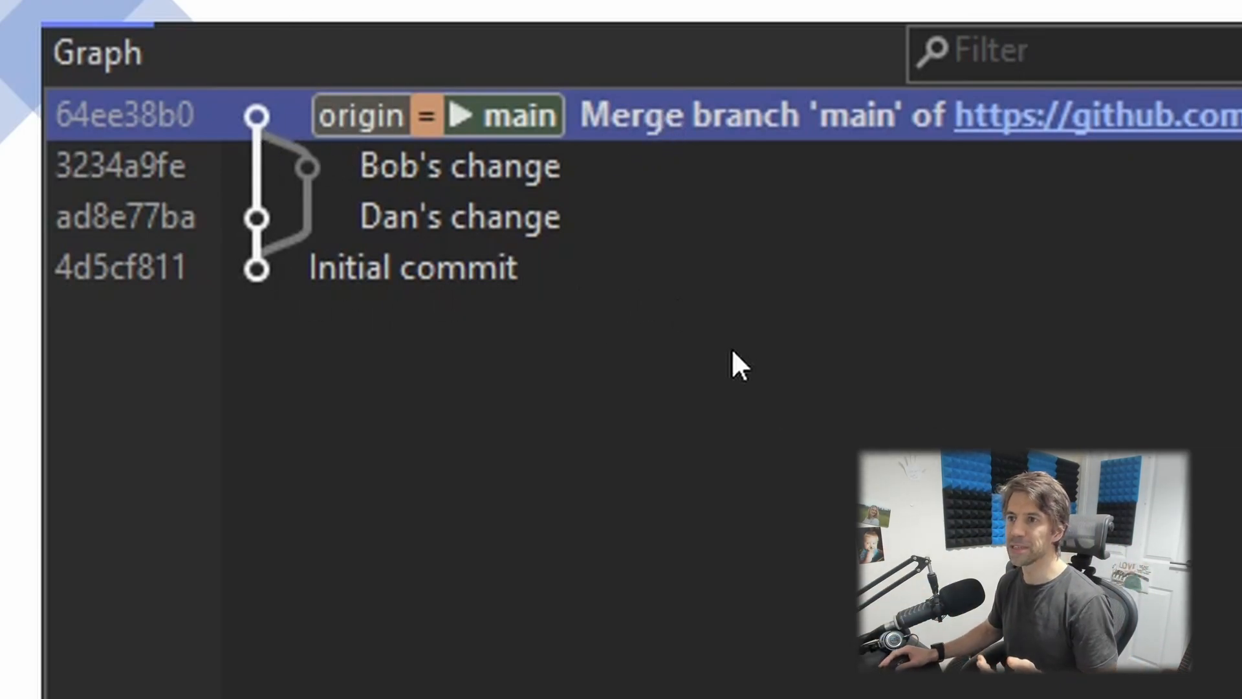
pyautogui.moveTo(425, 184)
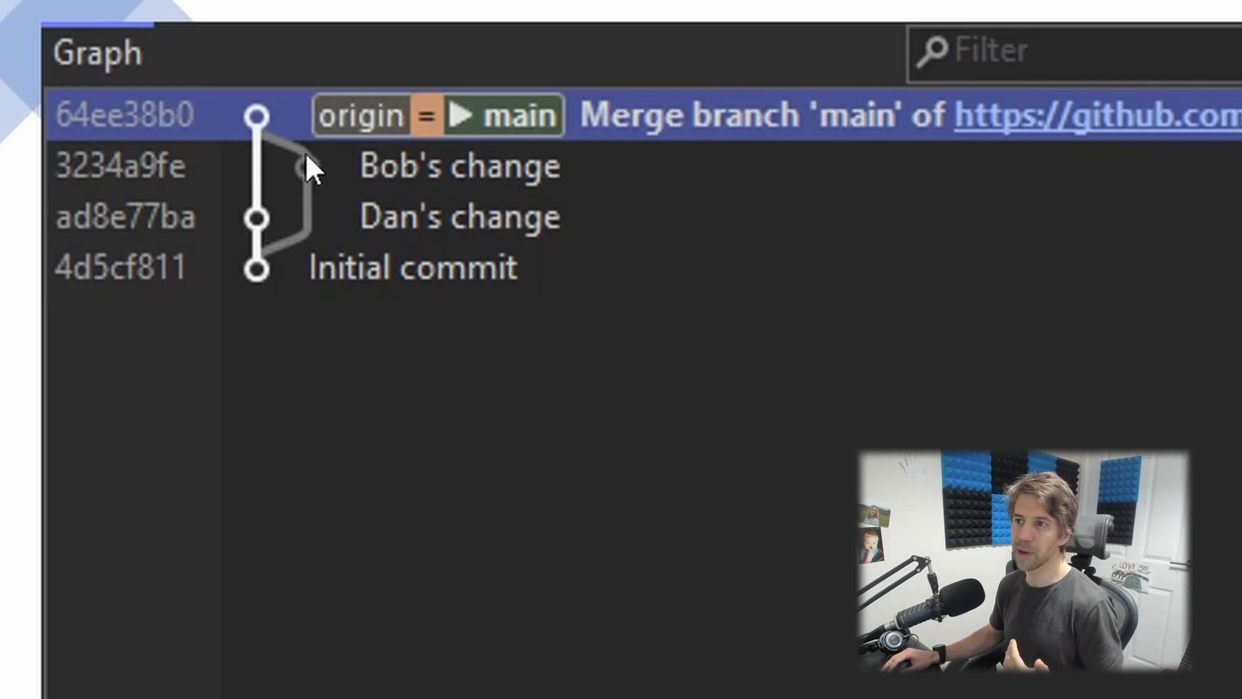
pyautogui.moveTo(519, 260)
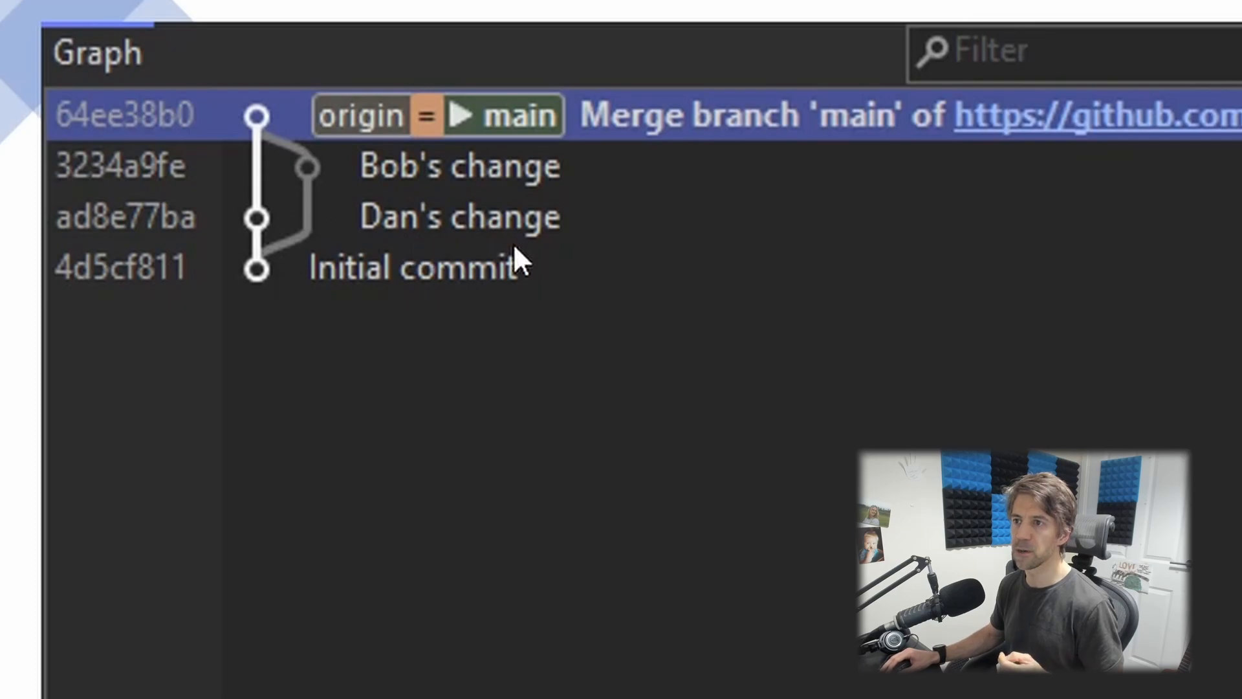
pyautogui.moveTo(489, 263)
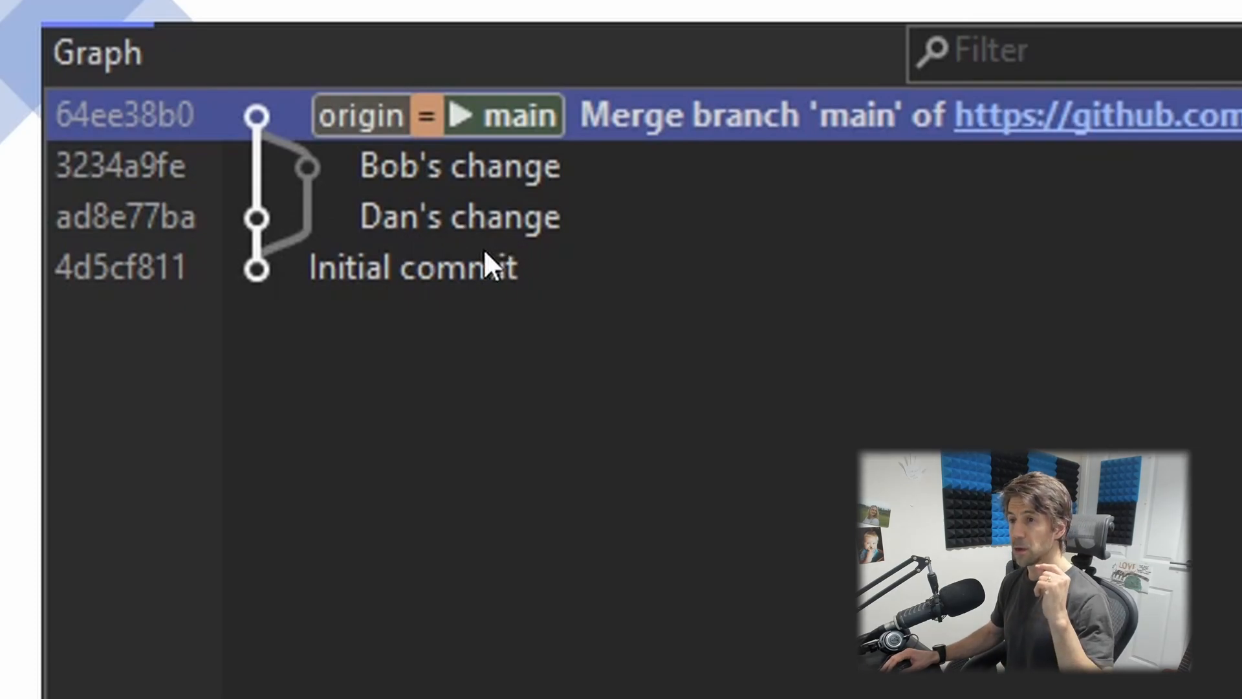
pyautogui.moveTo(555, 123)
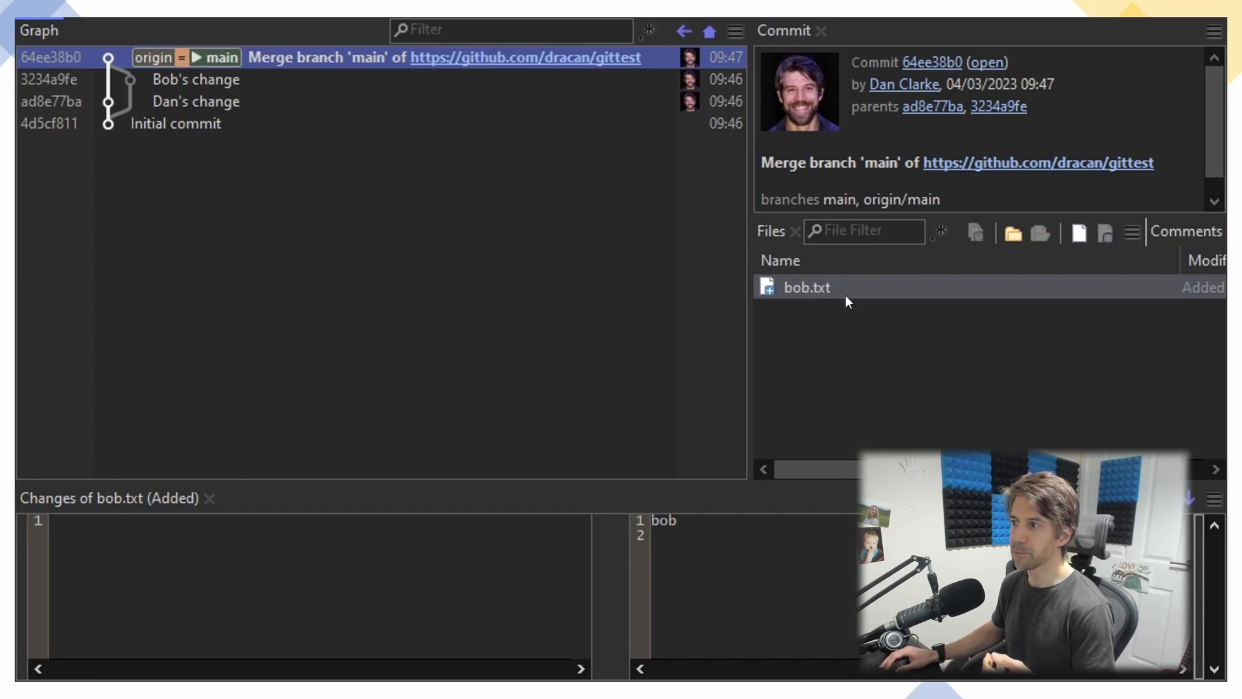
pyautogui.moveTo(734, 269)
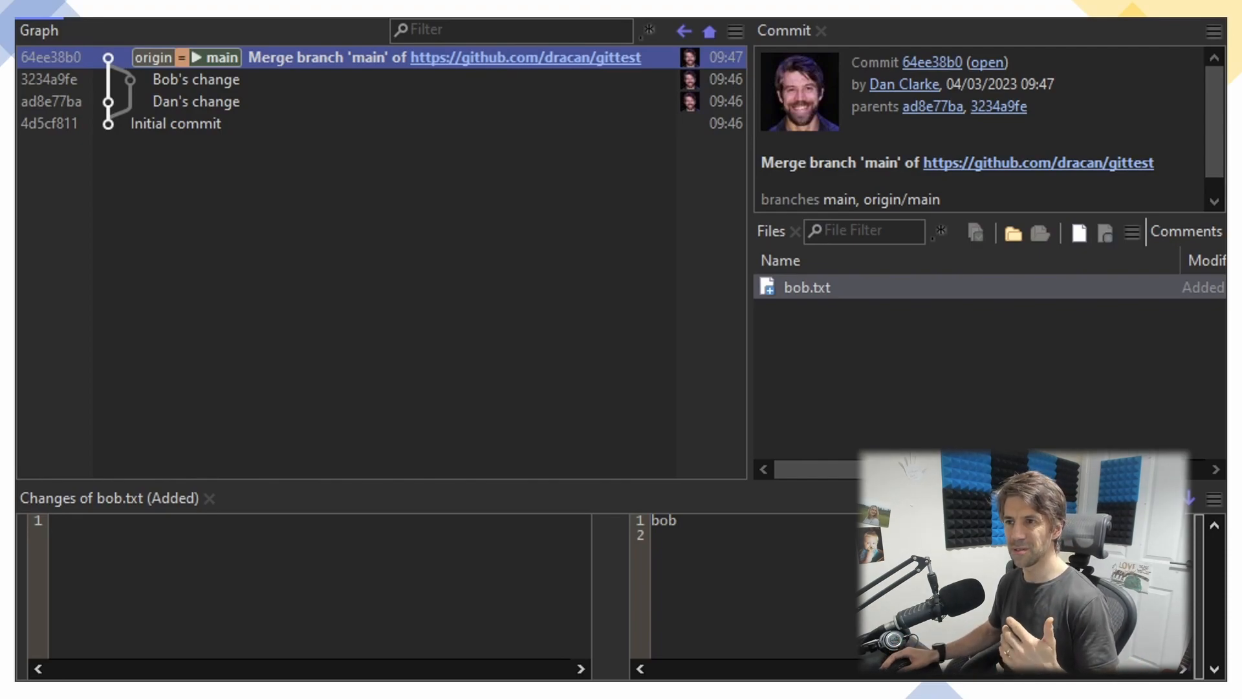
pyautogui.moveTo(506, 163)
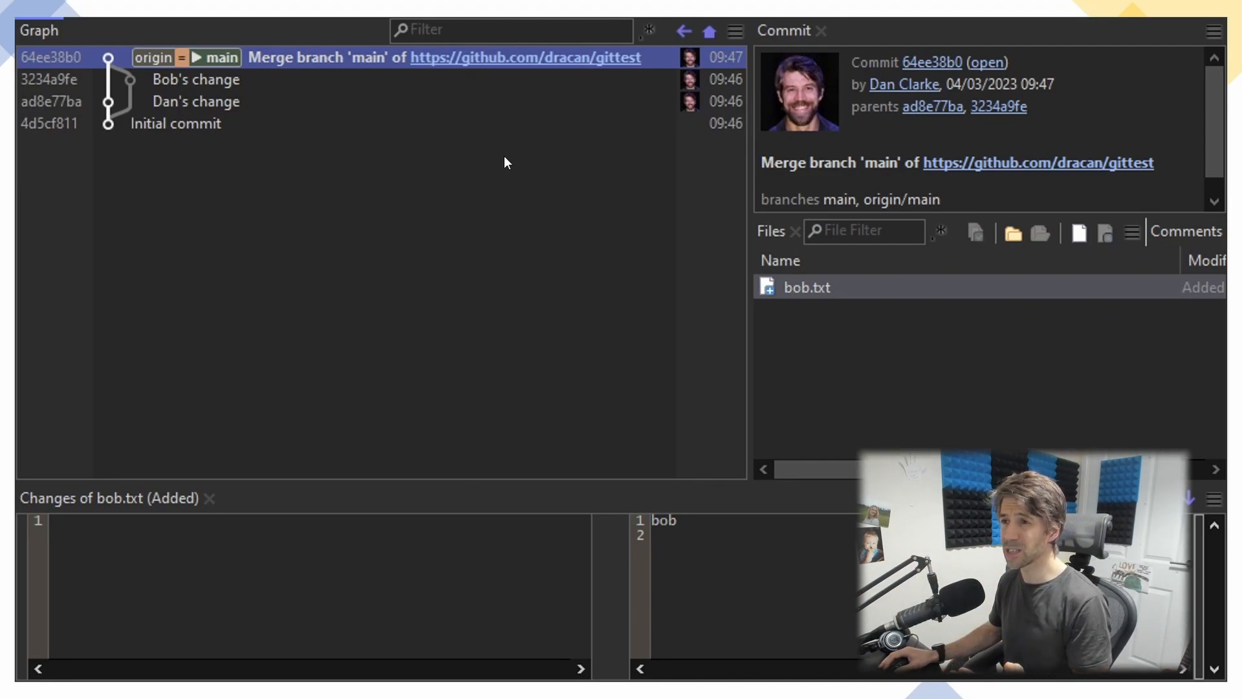
pyautogui.moveTo(276, 74)
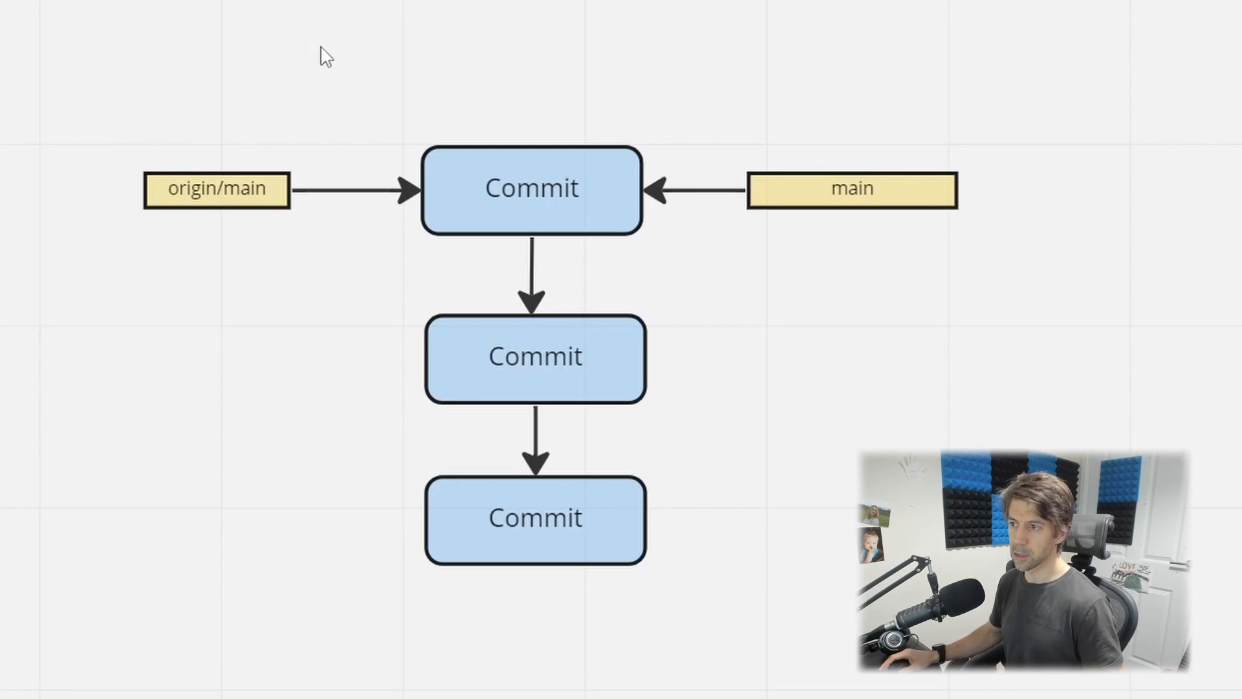
# - Duplicate a Commit shape and position the copy above the top of the commit chain
pyautogui.moveTo(324, 54); pyautogui.dragTo(489, 148)
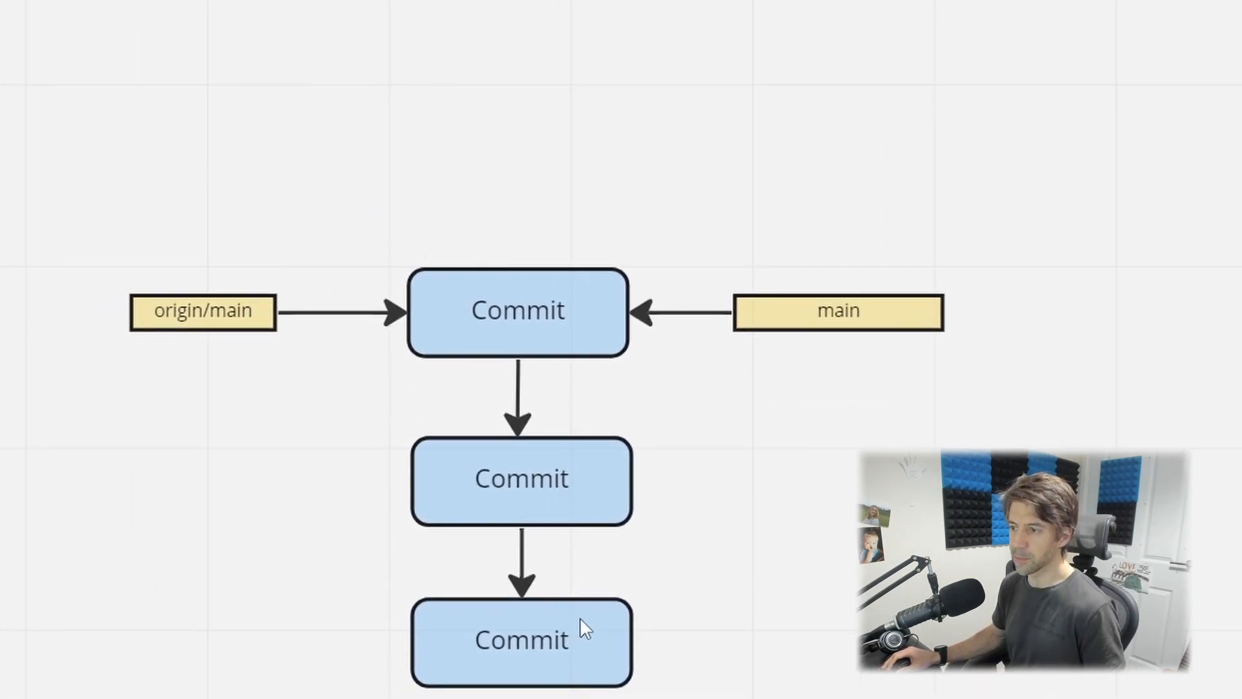
pyautogui.moveTo(225, 371)
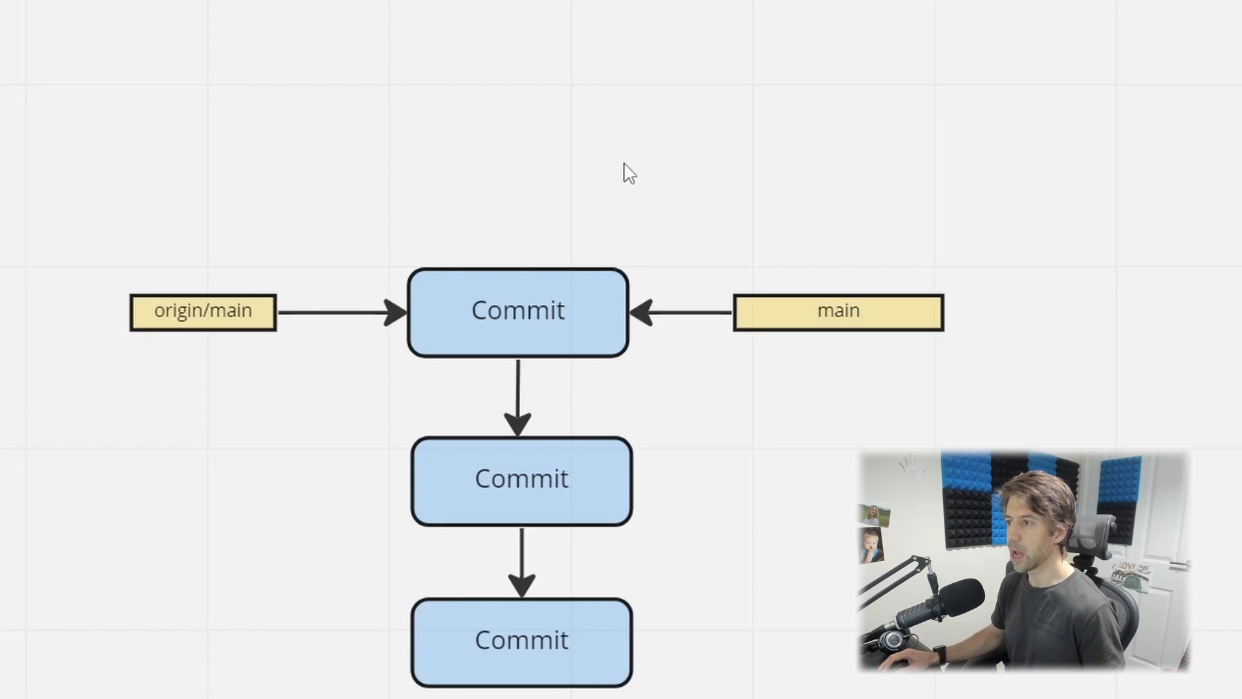
pyautogui.moveTo(728, 265)
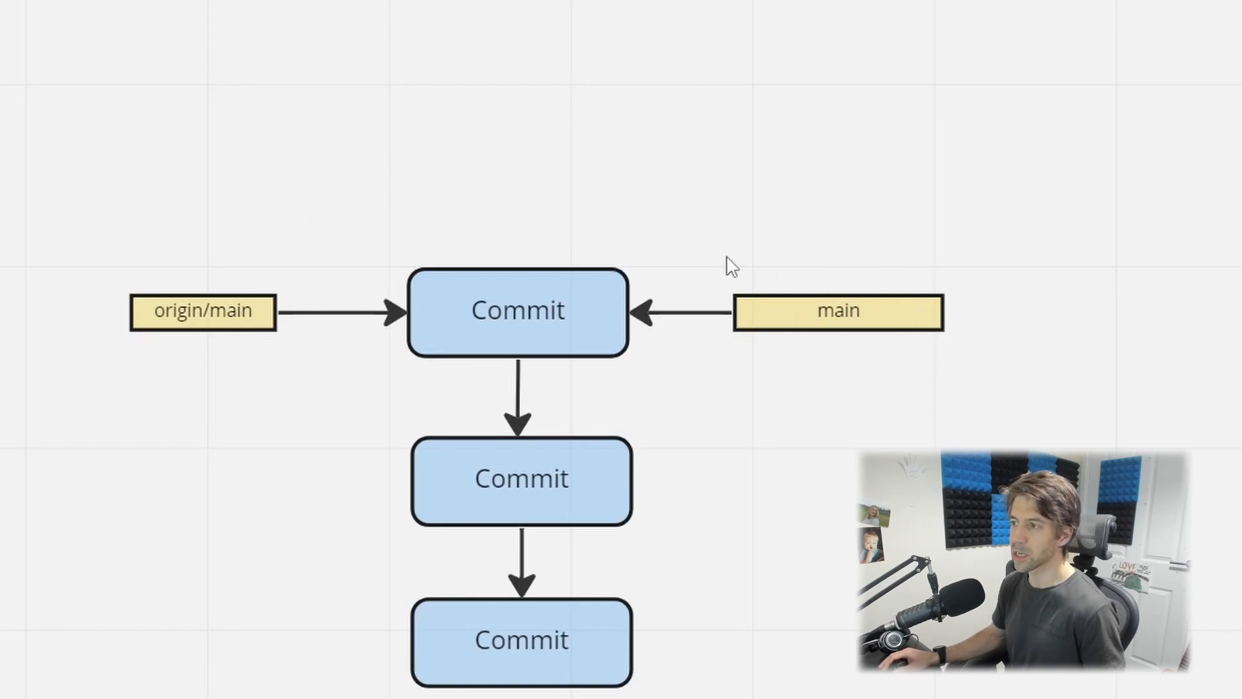
pyautogui.moveTo(677, 301)
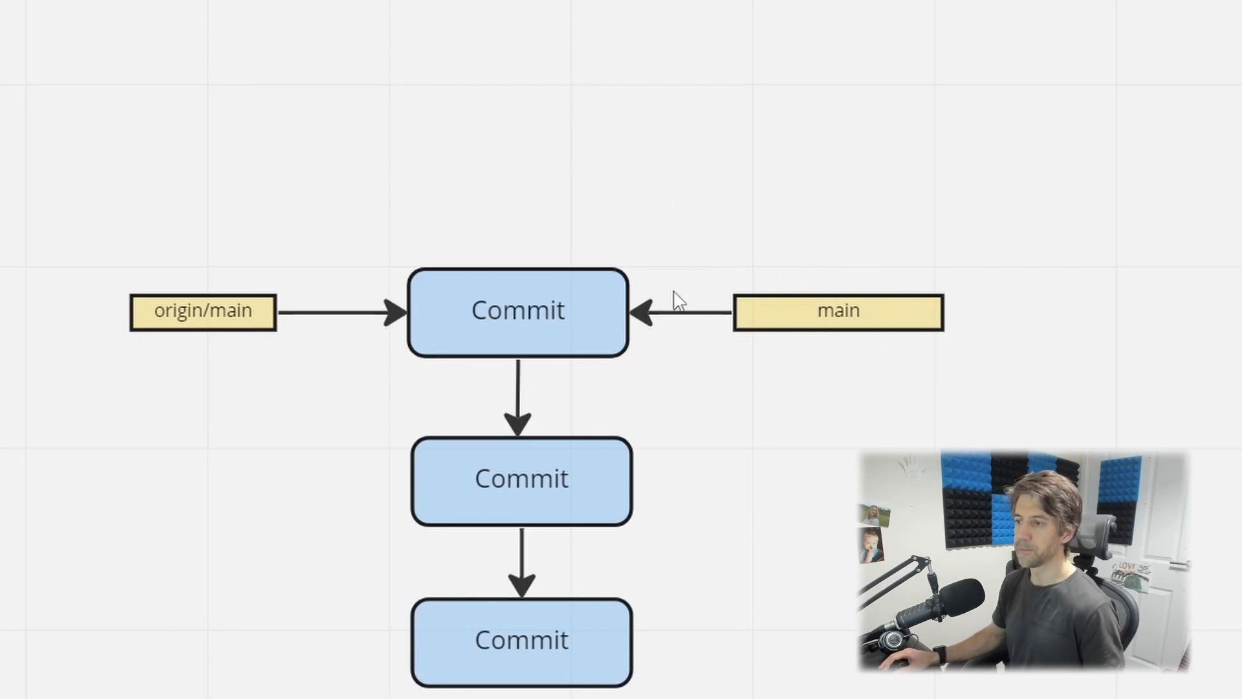
pyautogui.moveTo(683, 315)
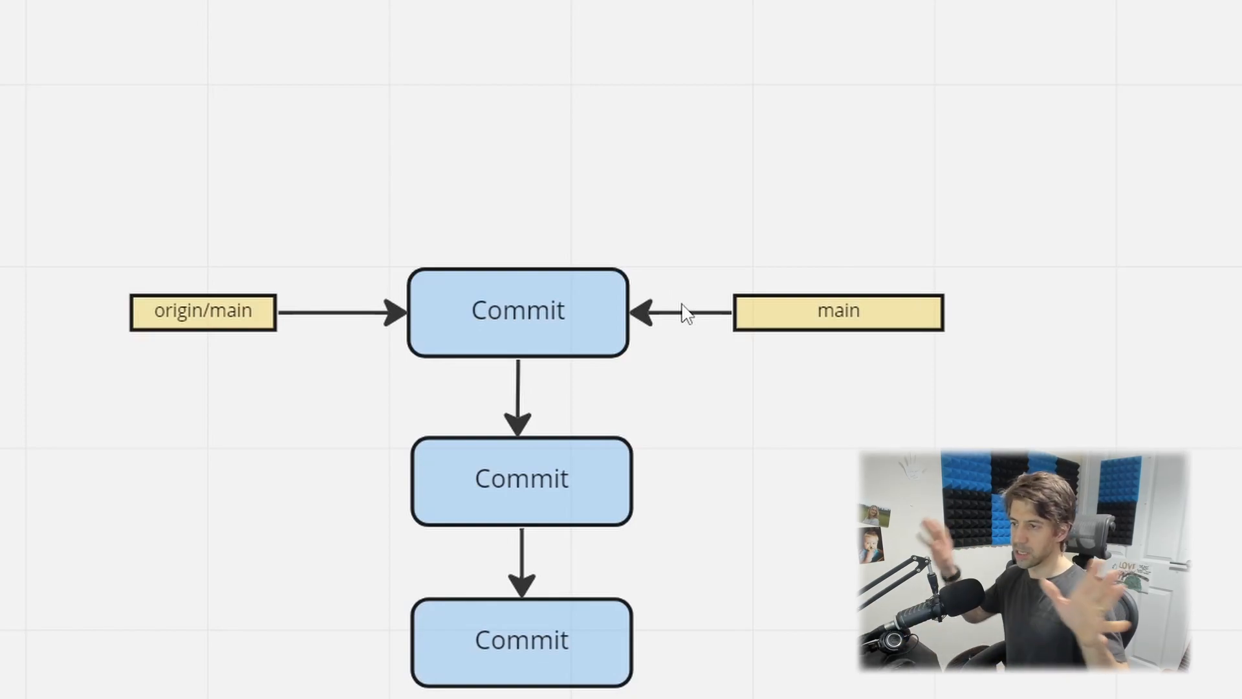
pyautogui.click(685, 311)
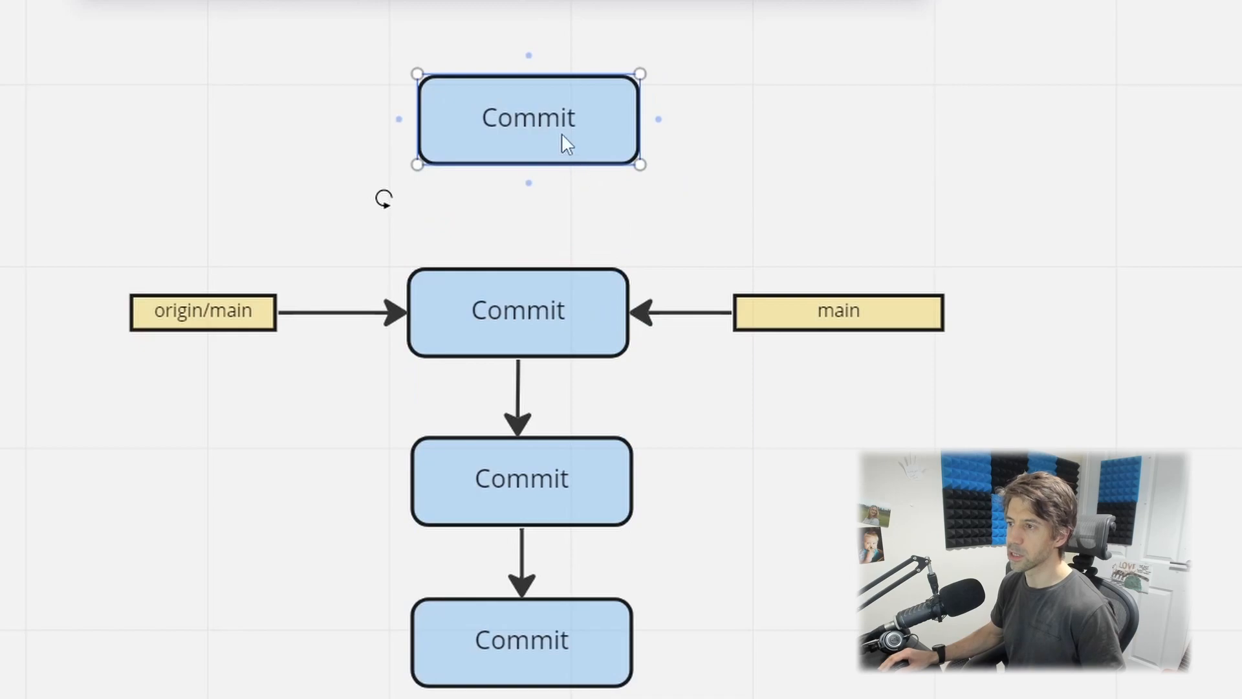
pyautogui.moveTo(528, 119); pyautogui.dragTo(777, 119)
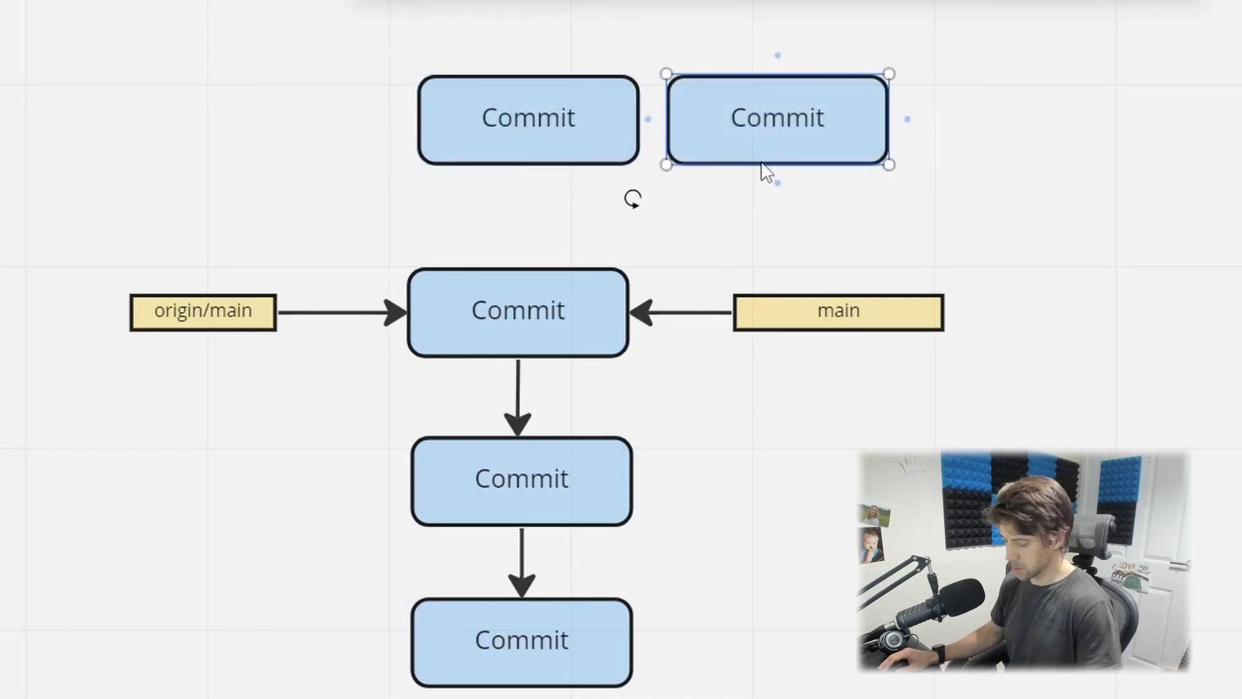
pyautogui.moveTo(776, 119); pyautogui.dragTo(728, 134)
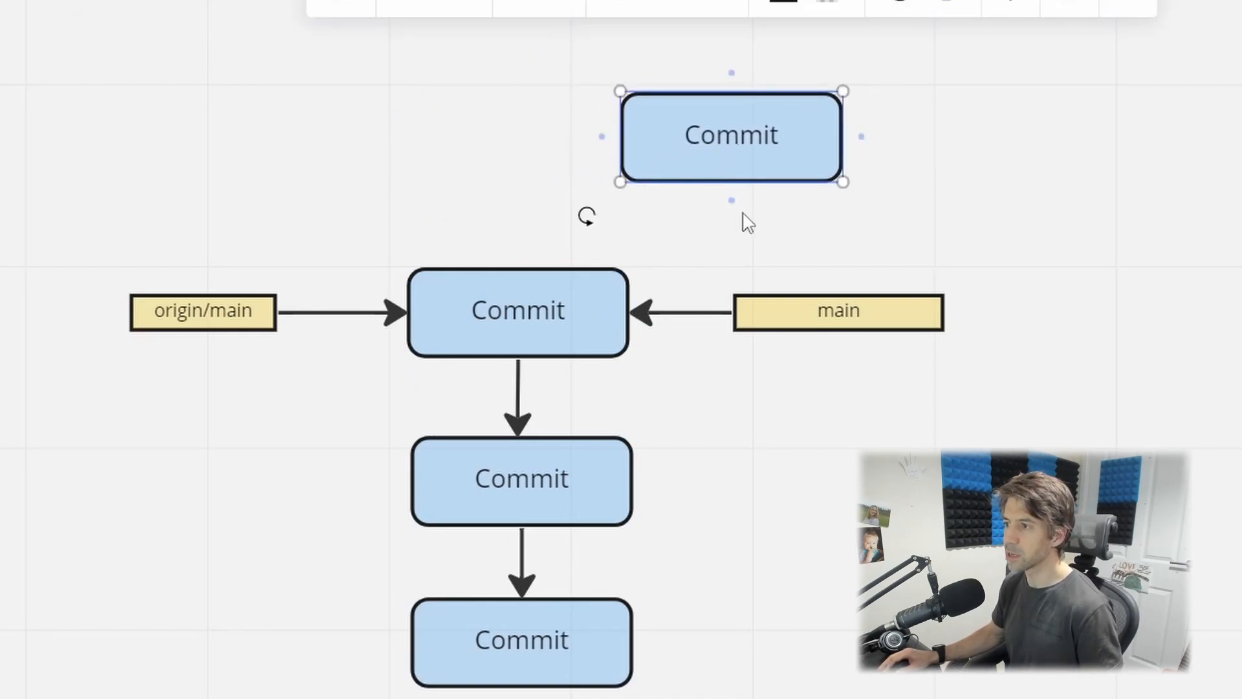
pyautogui.moveTo(730, 181); pyautogui.dragTo(517, 265)
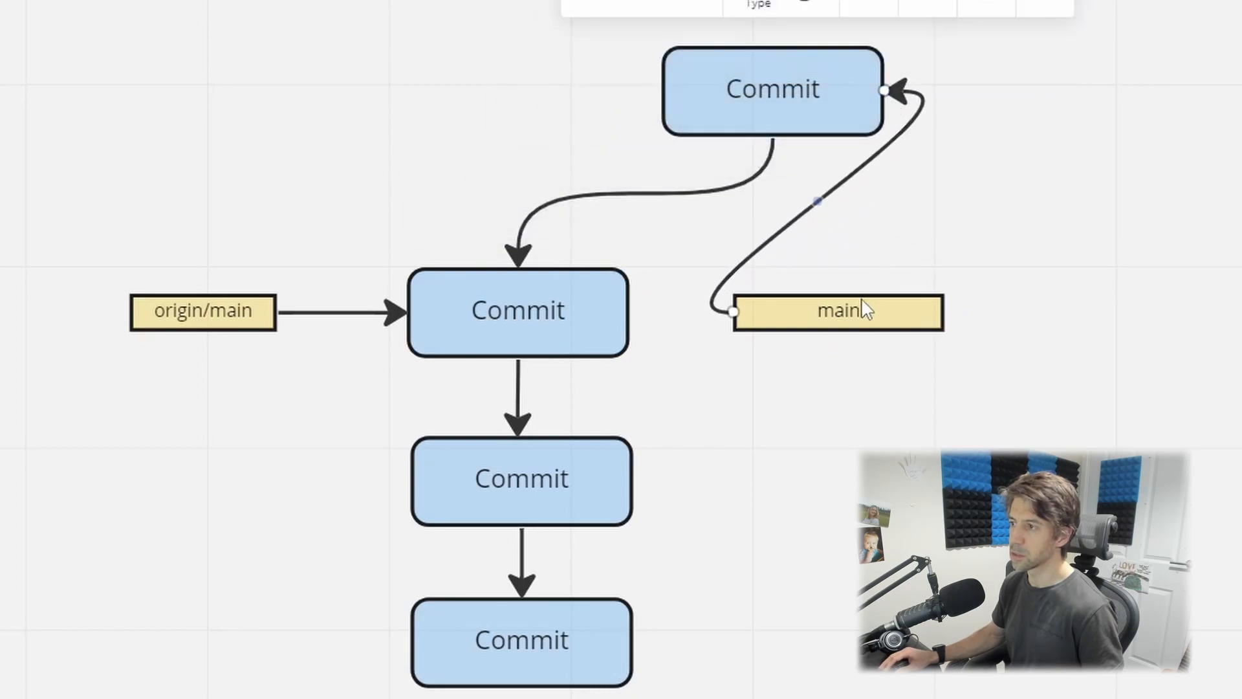
# - Reattach the main label's arrow so it points at the new commit
pyautogui.moveTo(836, 309); pyautogui.dragTo(1074, 89)
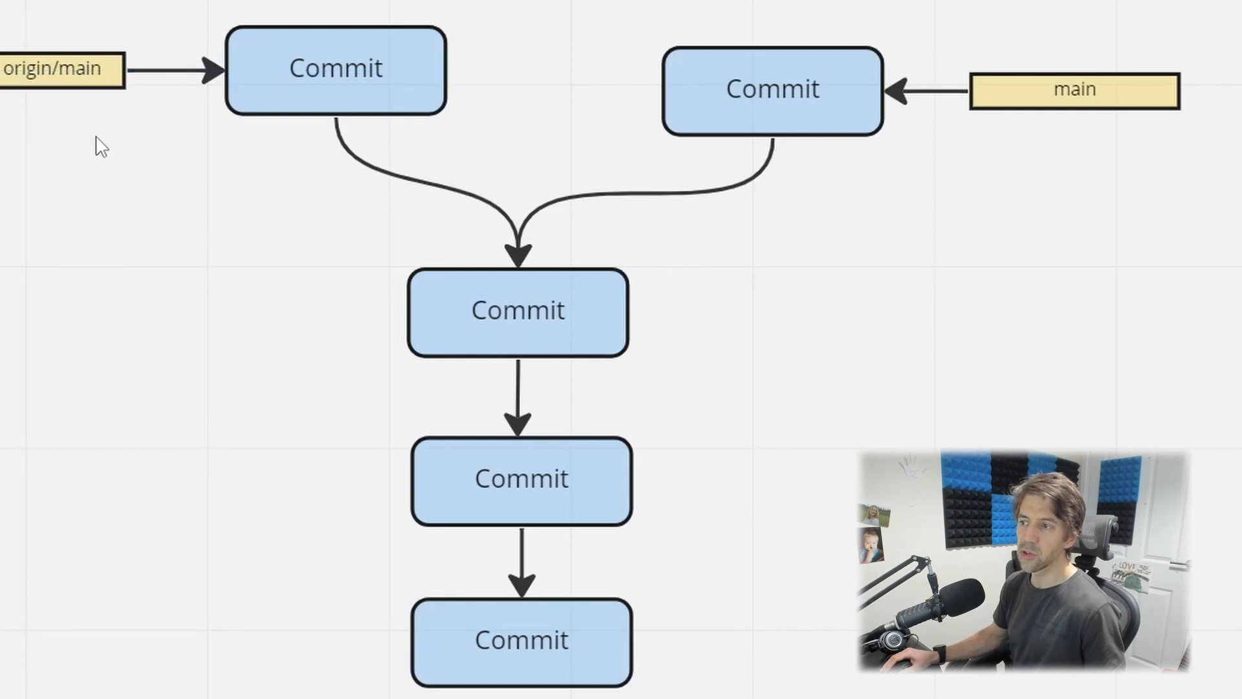
pyautogui.moveTo(638, 334)
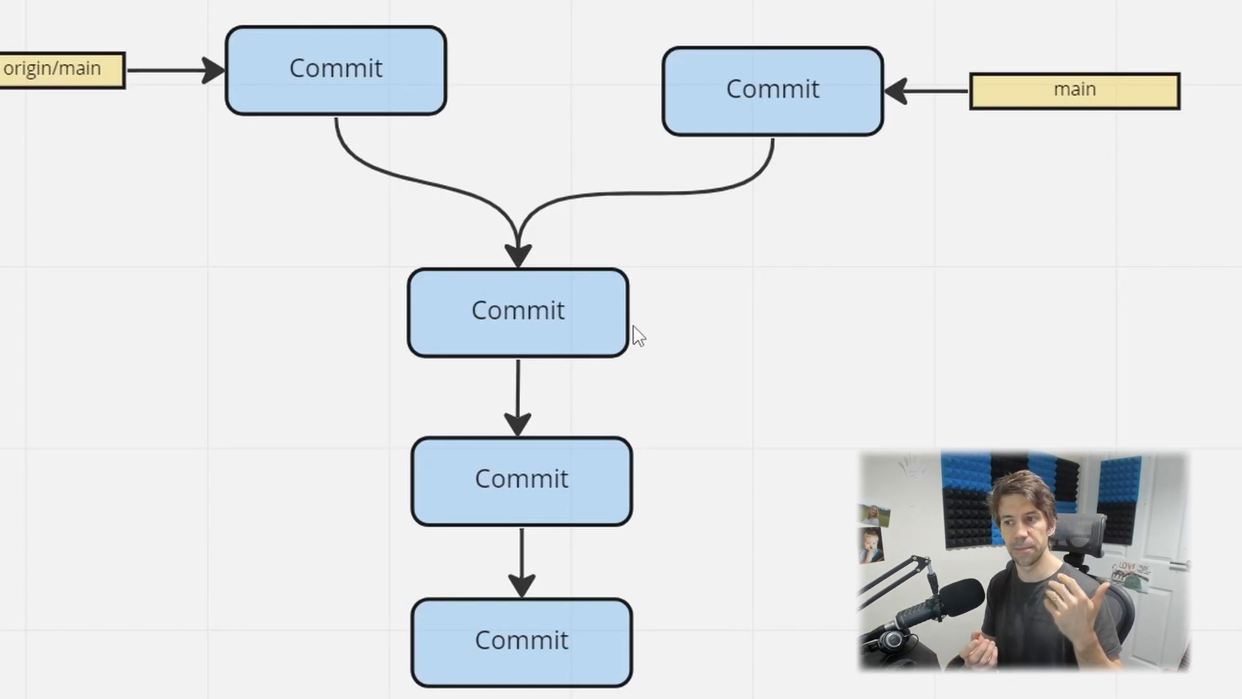
pyautogui.moveTo(697, 179)
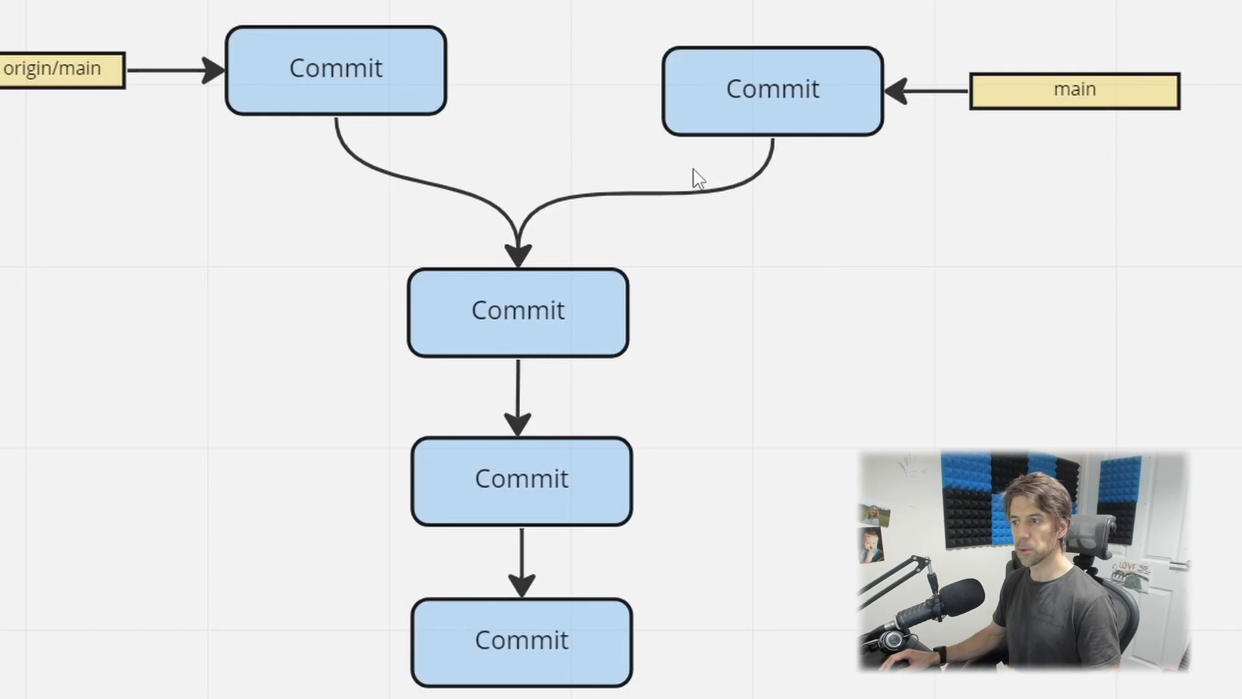
pyautogui.moveTo(867, 288)
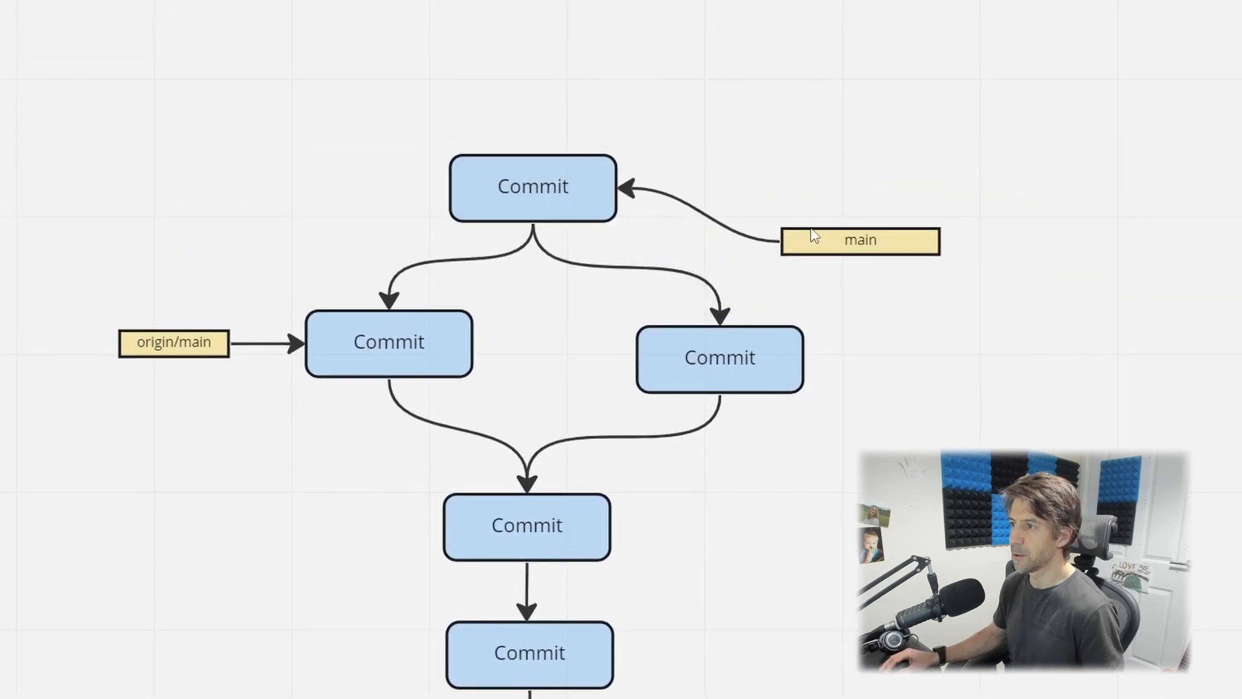
# - Move the main label back to its commit and drag the origin/main commit above the base commit
pyautogui.moveTo(859, 241); pyautogui.dragTo(838, 186)
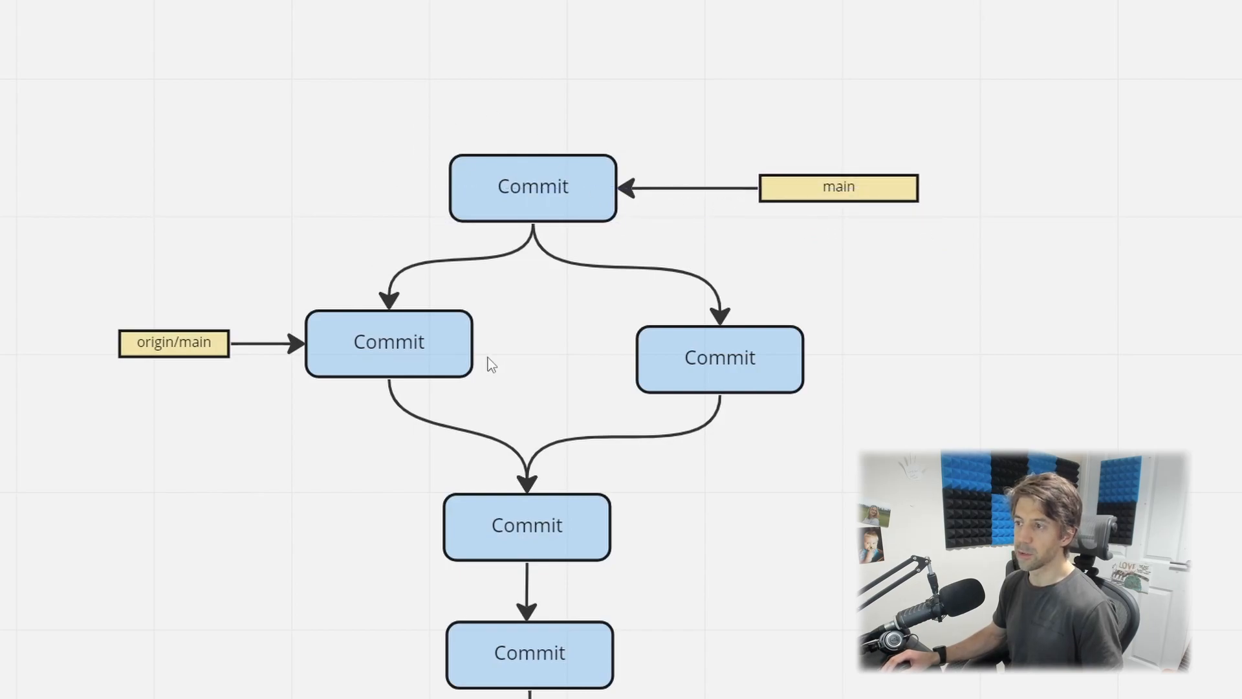
pyautogui.click(172, 341)
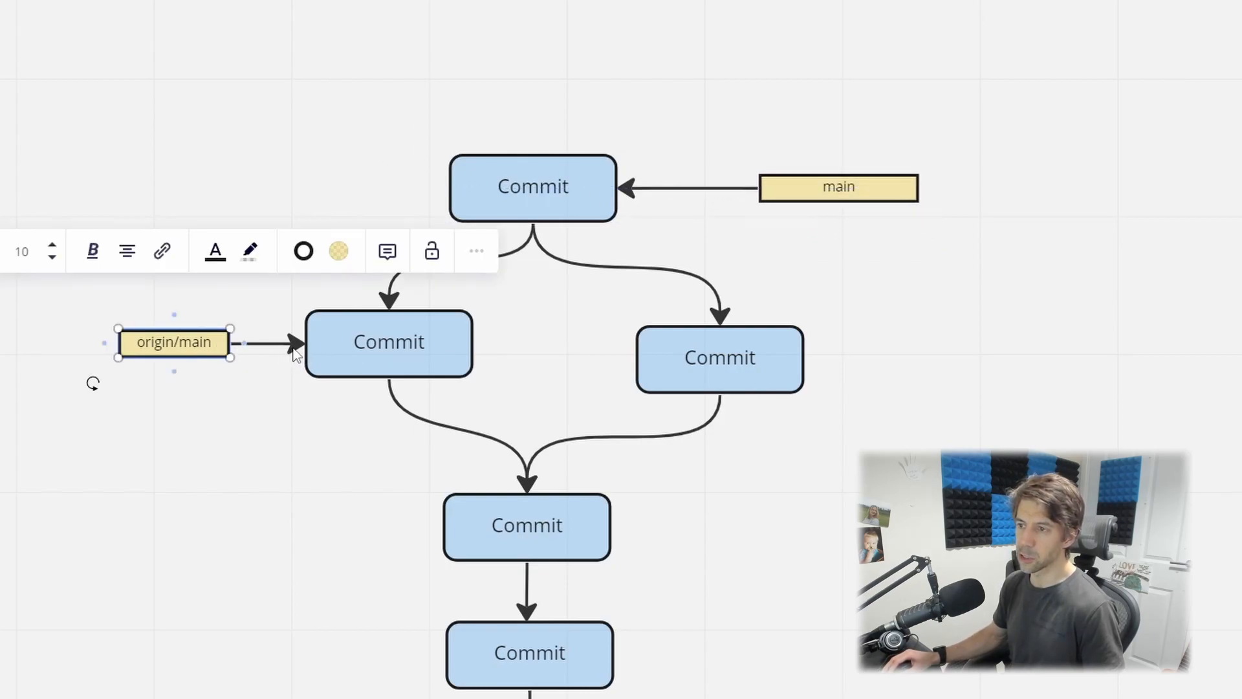
pyautogui.moveTo(294, 343); pyautogui.dragTo(444, 187)
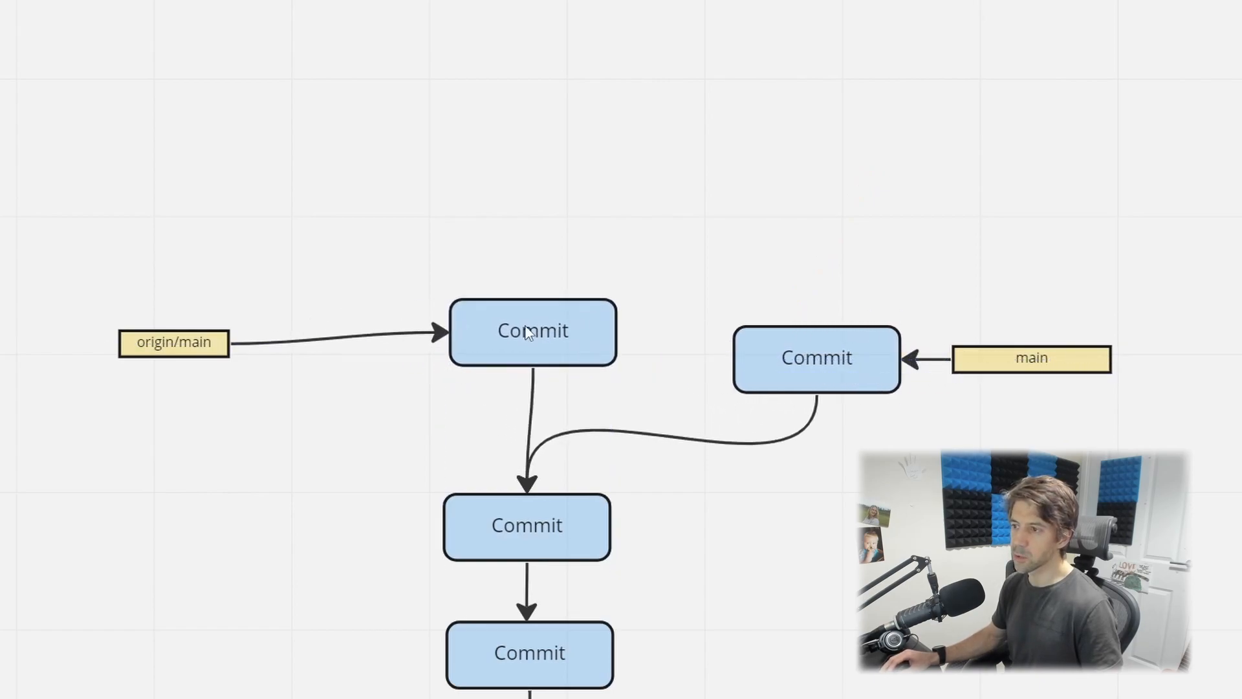
# - Retarget the arrow from main's commit so it lands on the origin/main commit
pyautogui.moveTo(172, 342); pyautogui.dragTo(259, 323)
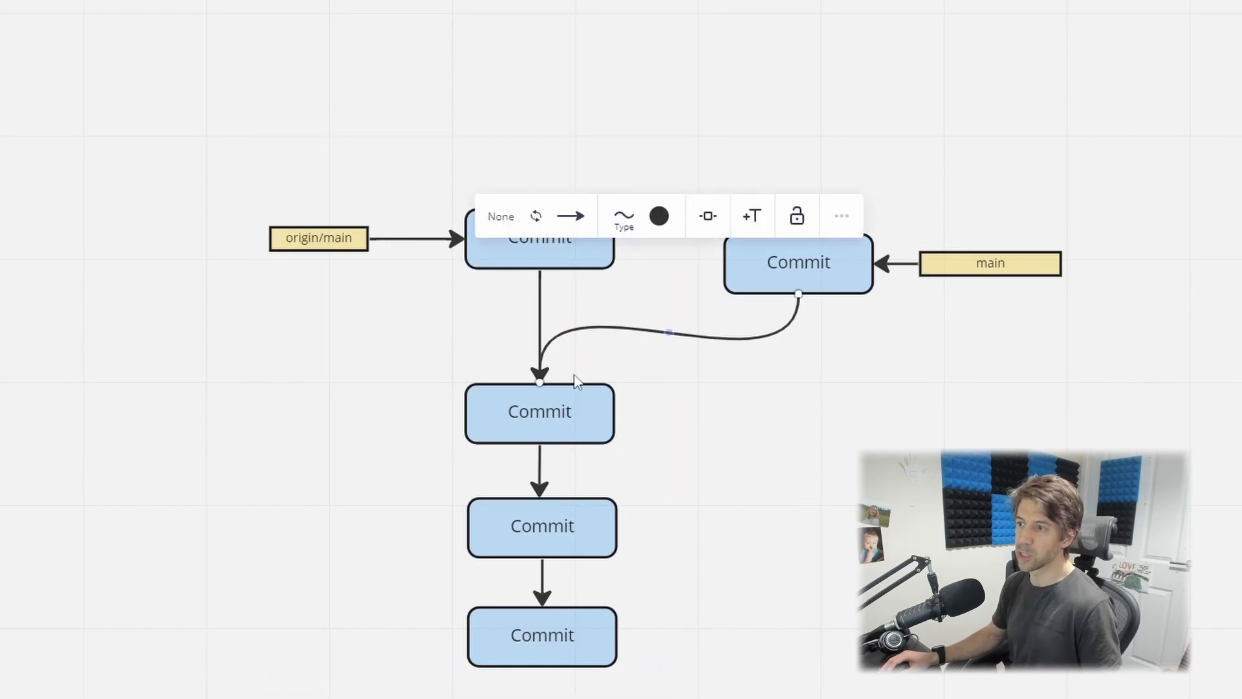
pyautogui.click(539, 412)
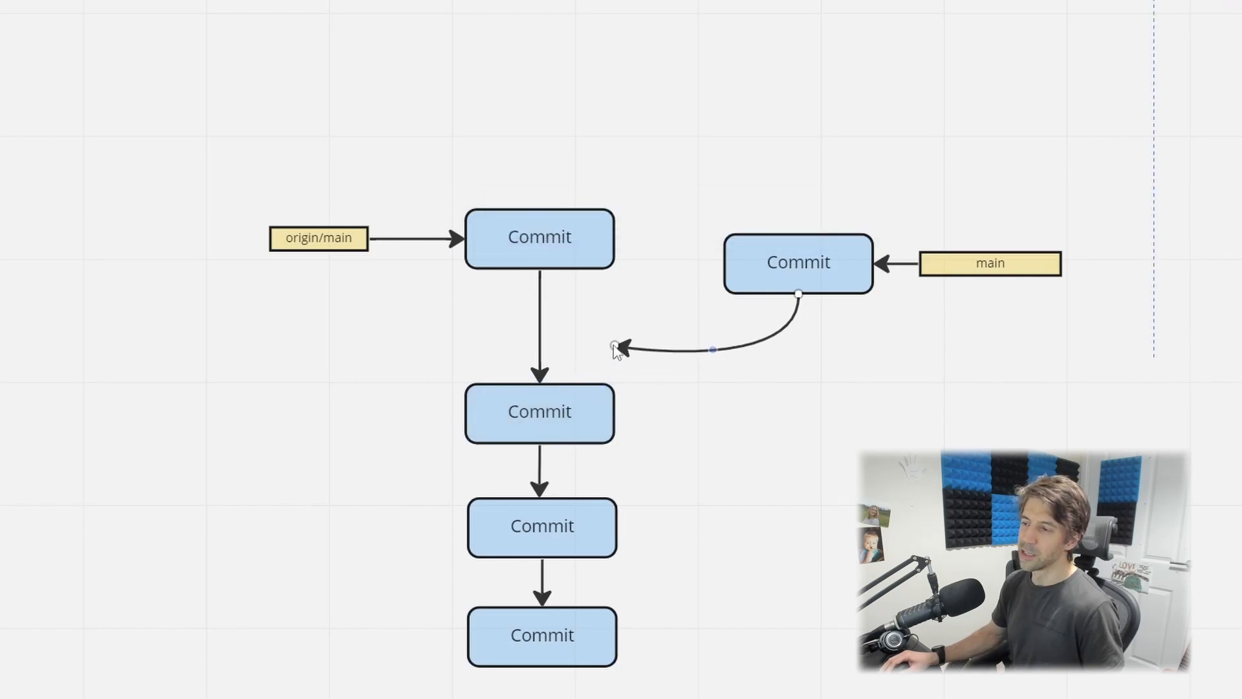
pyautogui.click(623, 347)
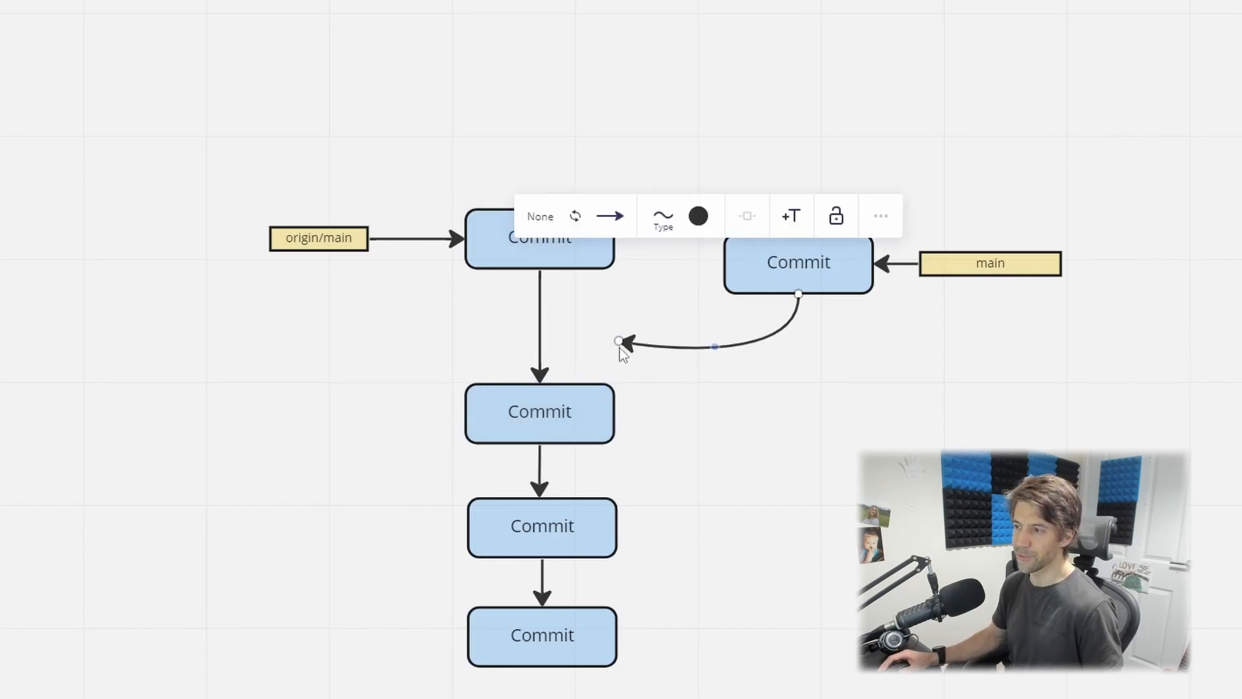
pyautogui.moveTo(641, 370)
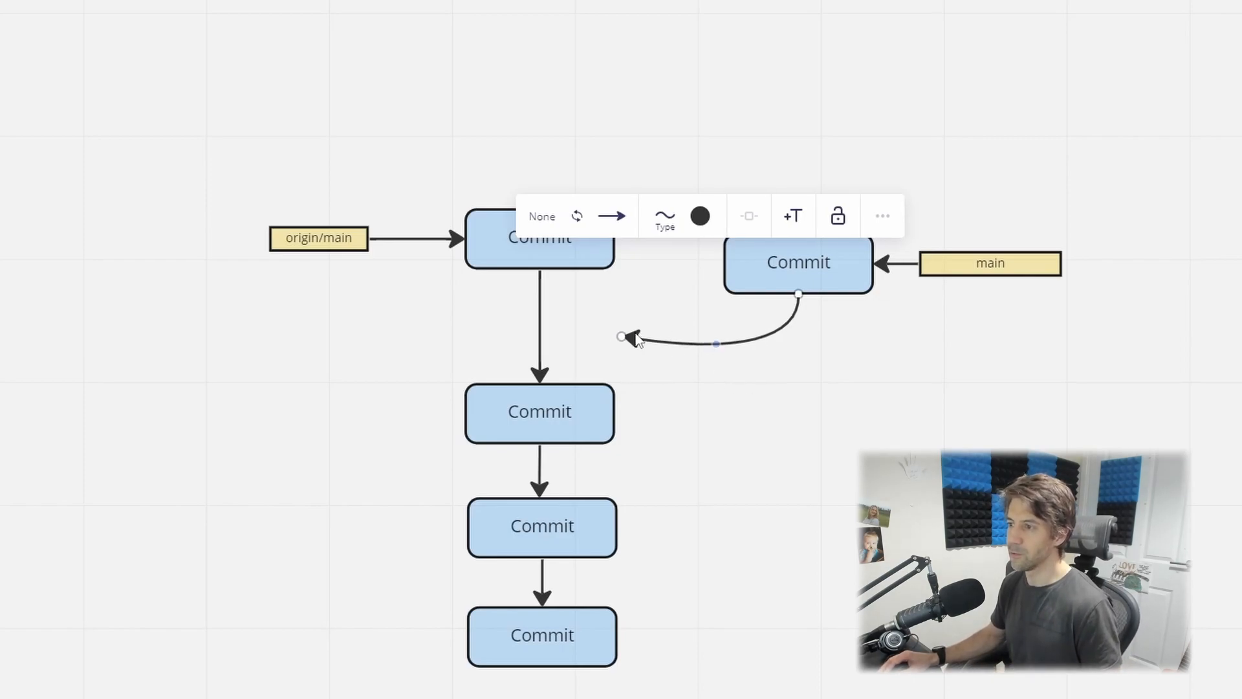
pyautogui.moveTo(622, 336); pyautogui.dragTo(622, 142)
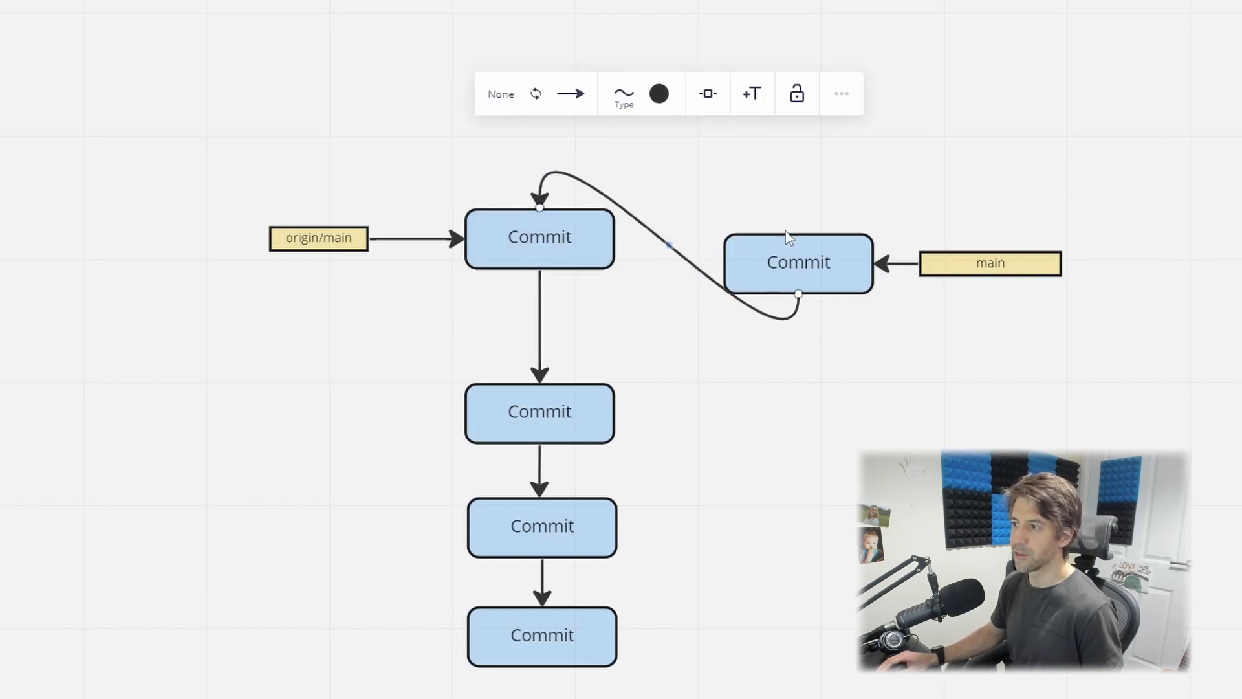
# - Align main's commit and label directly above origin/main and reconnect origin/main's arrow
pyautogui.moveTo(798, 262); pyautogui.dragTo(629, 91)
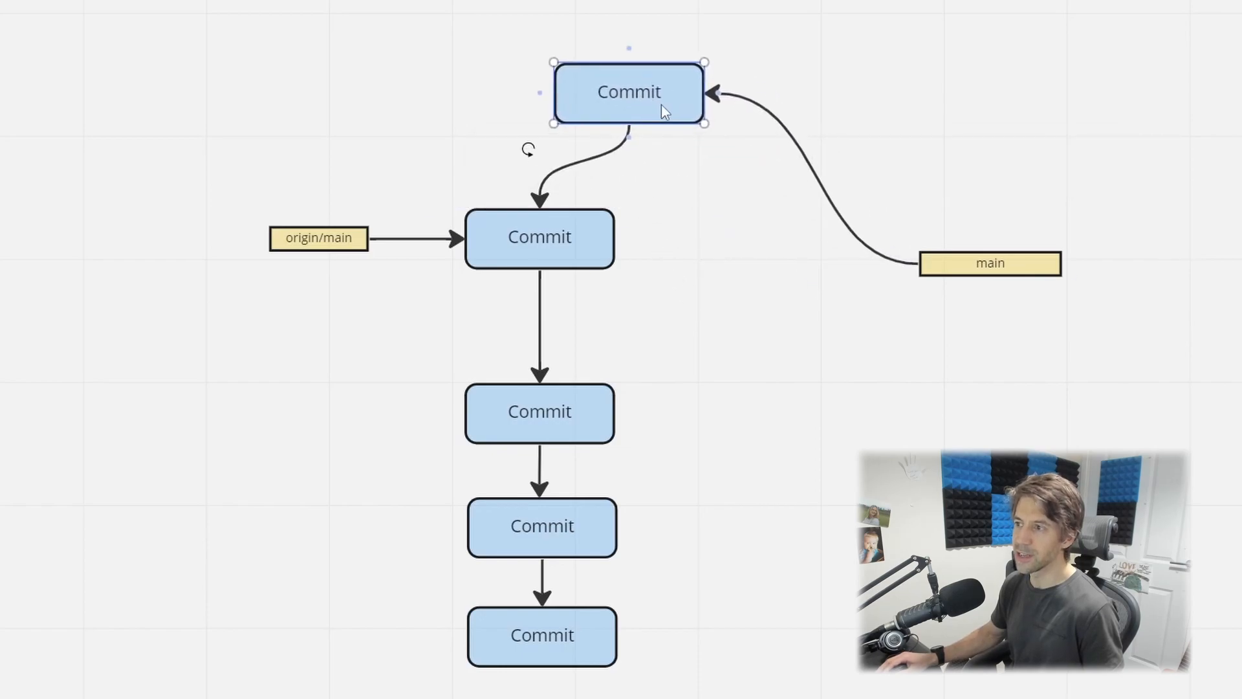
pyautogui.moveTo(629, 91); pyautogui.dragTo(540, 100)
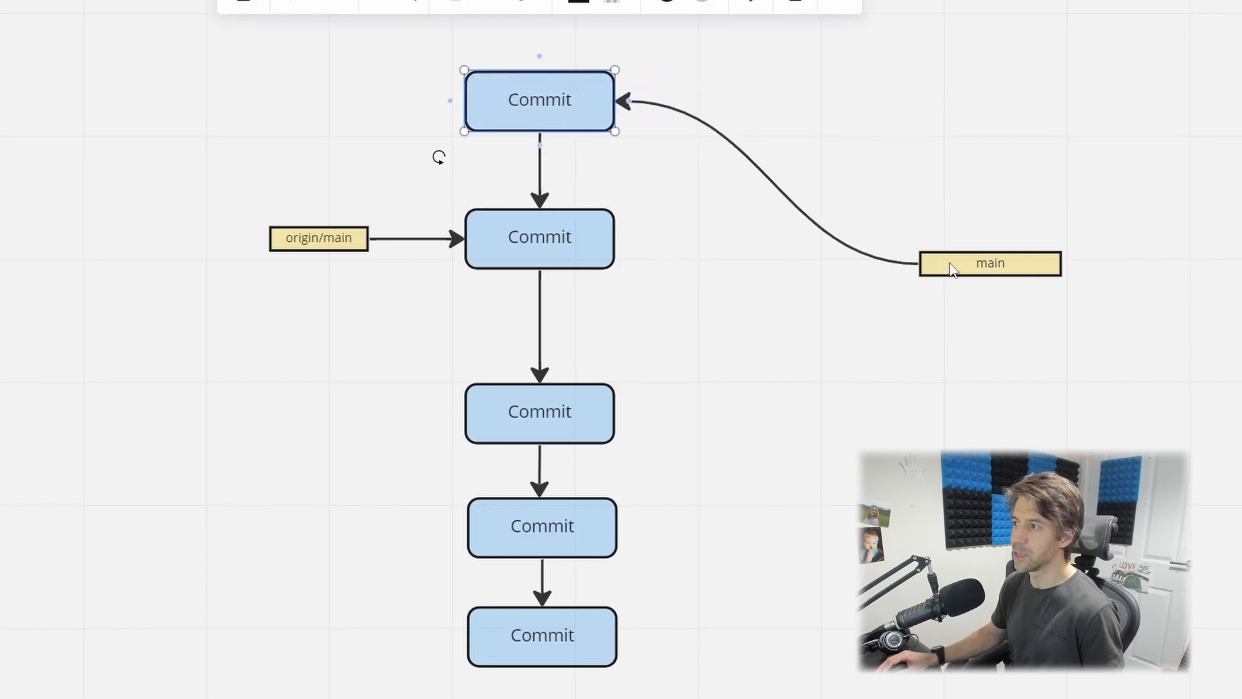
pyautogui.moveTo(990, 263); pyautogui.dragTo(768, 101)
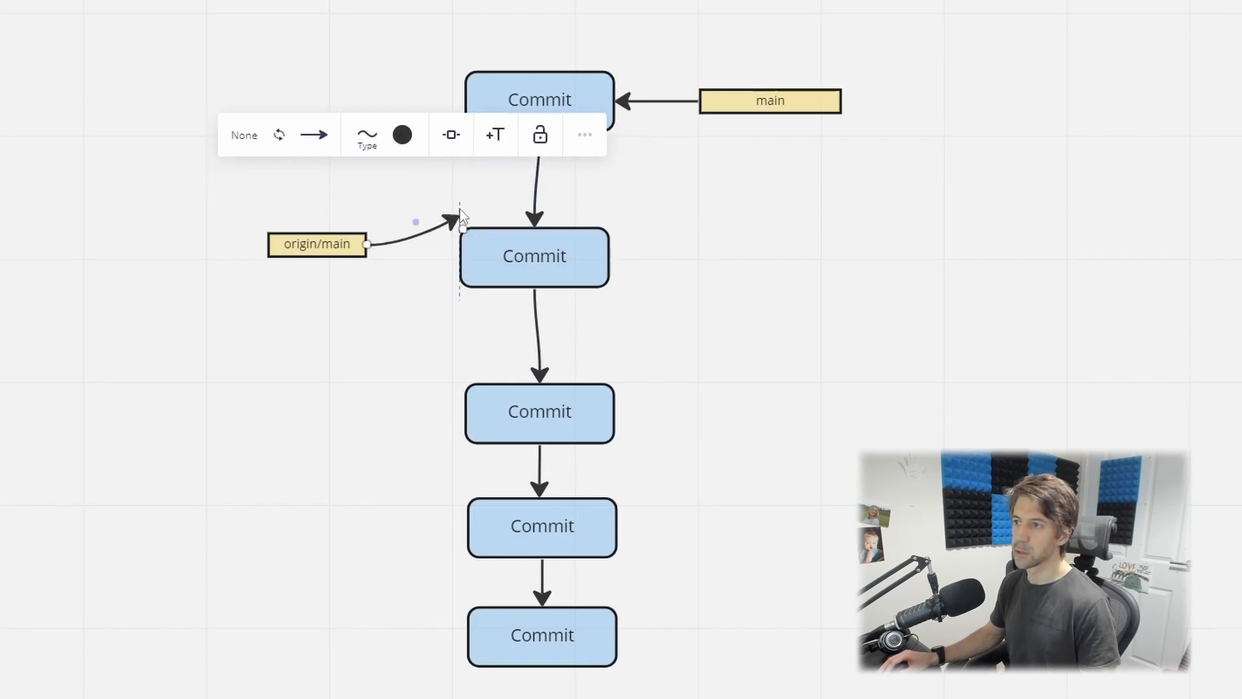
pyautogui.moveTo(318, 245); pyautogui.dragTo(328, 101)
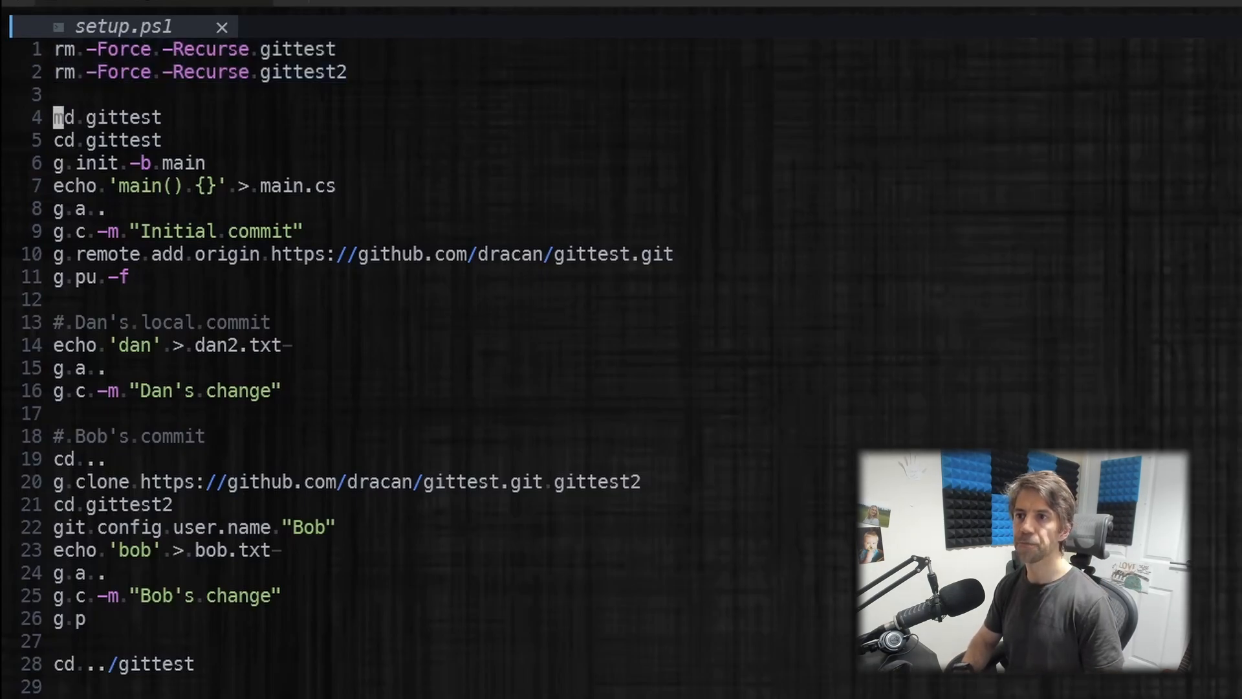
pyautogui.doubleClick(108, 117)
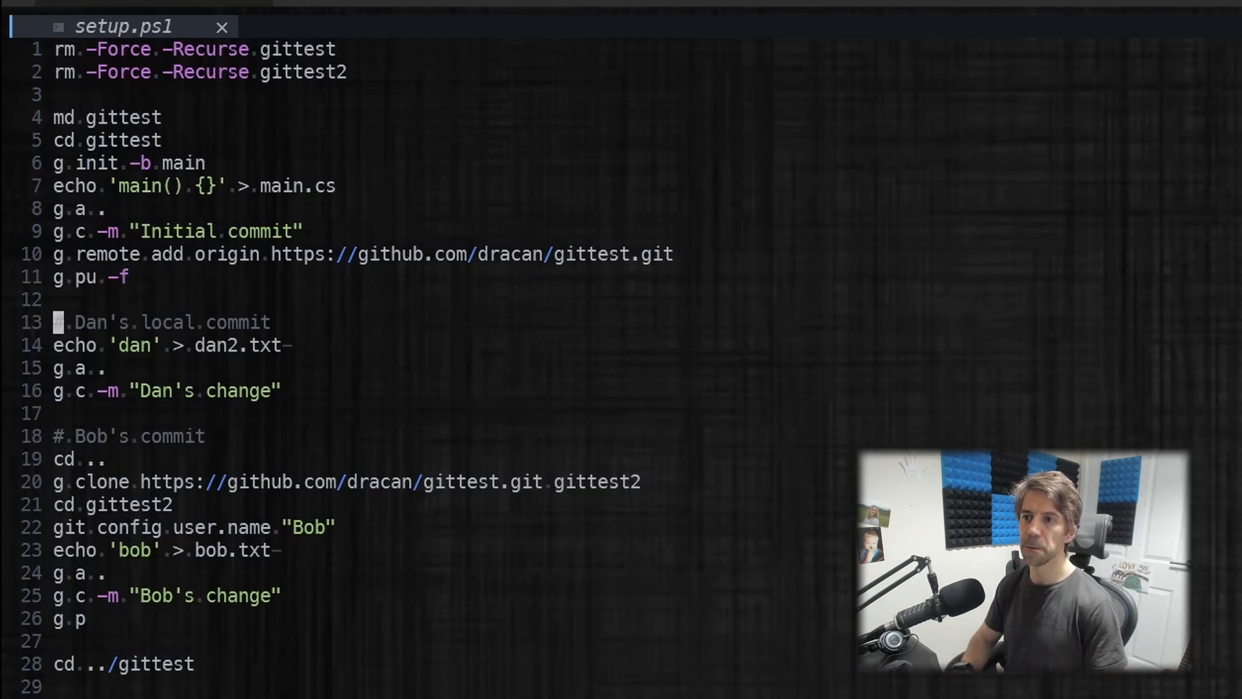
pyautogui.moveTo(52, 322); pyautogui.dragTo(290, 345)
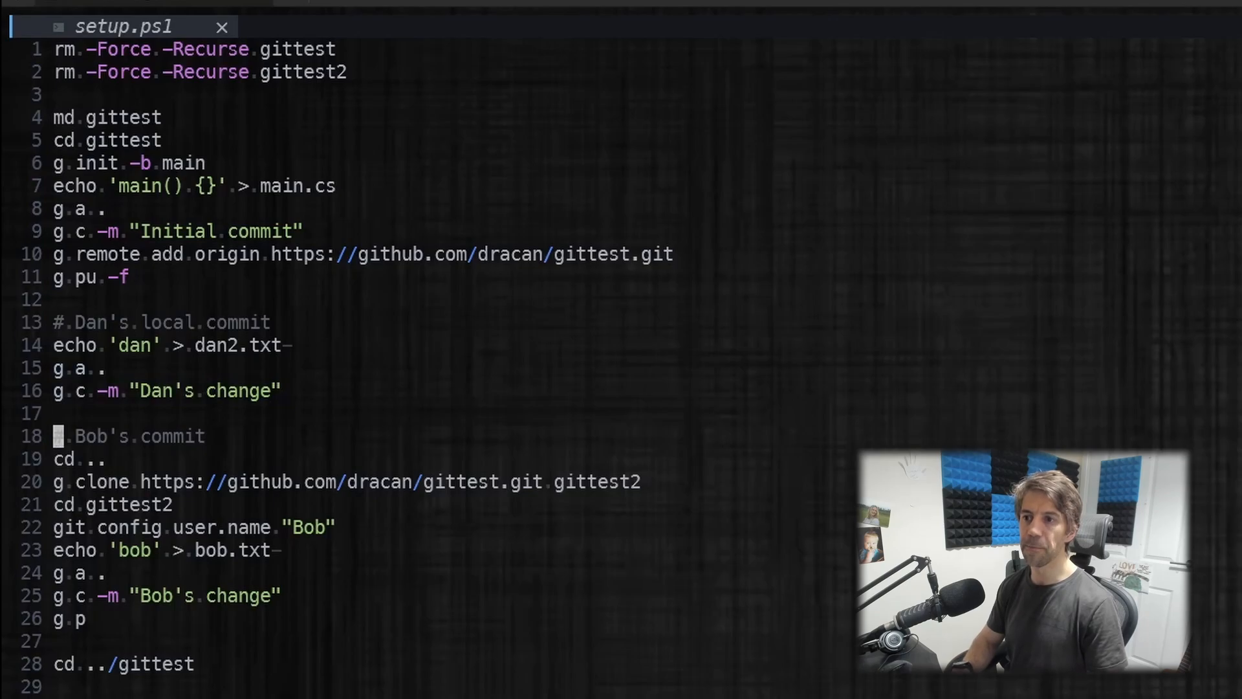
pyautogui.moveTo(53, 458); pyautogui.dragTo(171, 504)
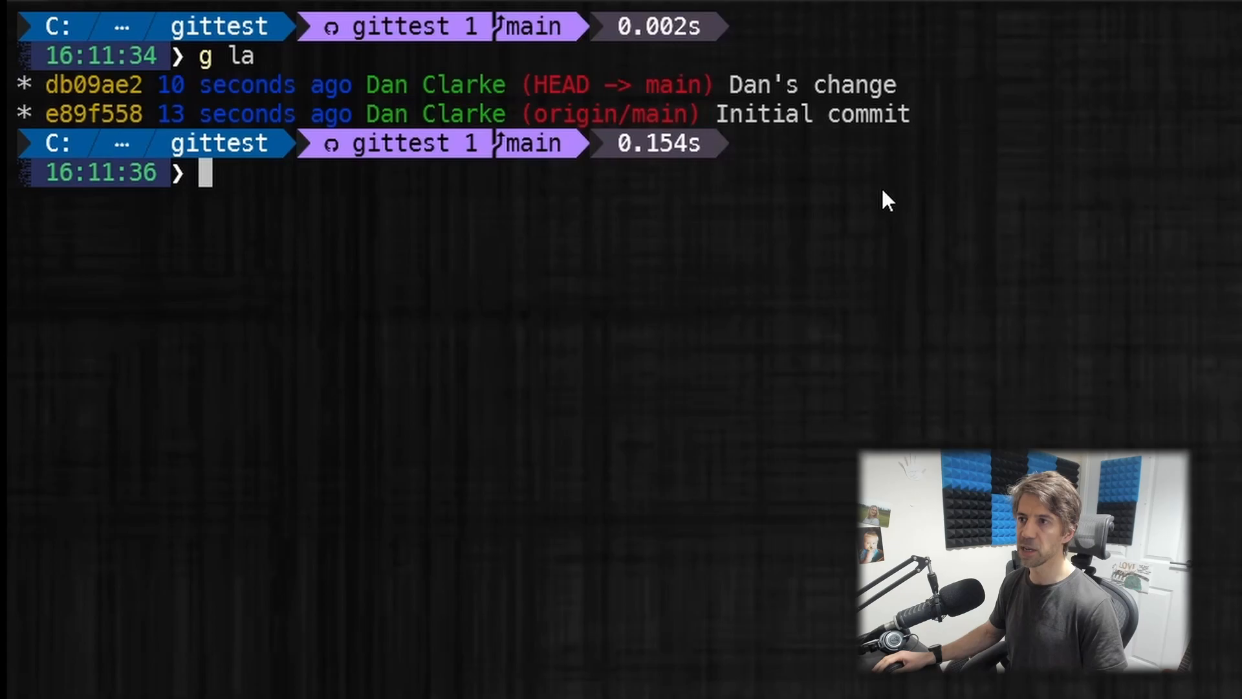
pyautogui.moveTo(915, 239)
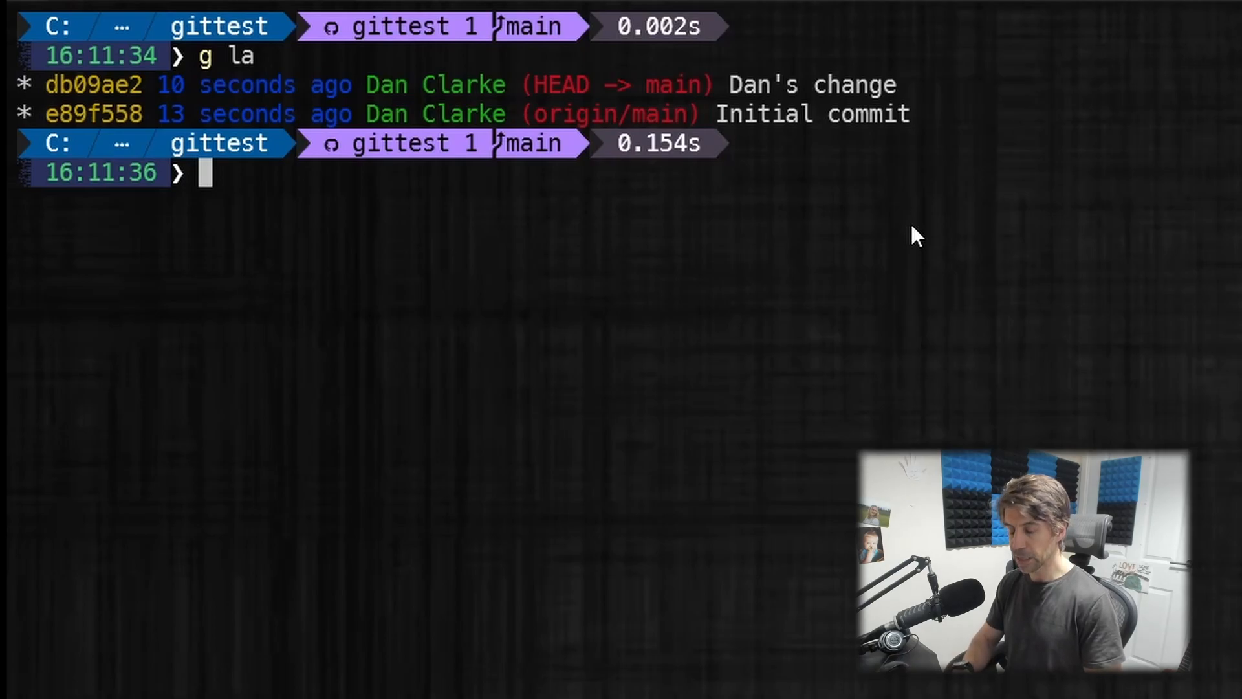
# - Run g pull to merge Bob's change into local main, then launch SmartGit on the repo
pyautogui.write('g pull')
pyautogui.write('g la')
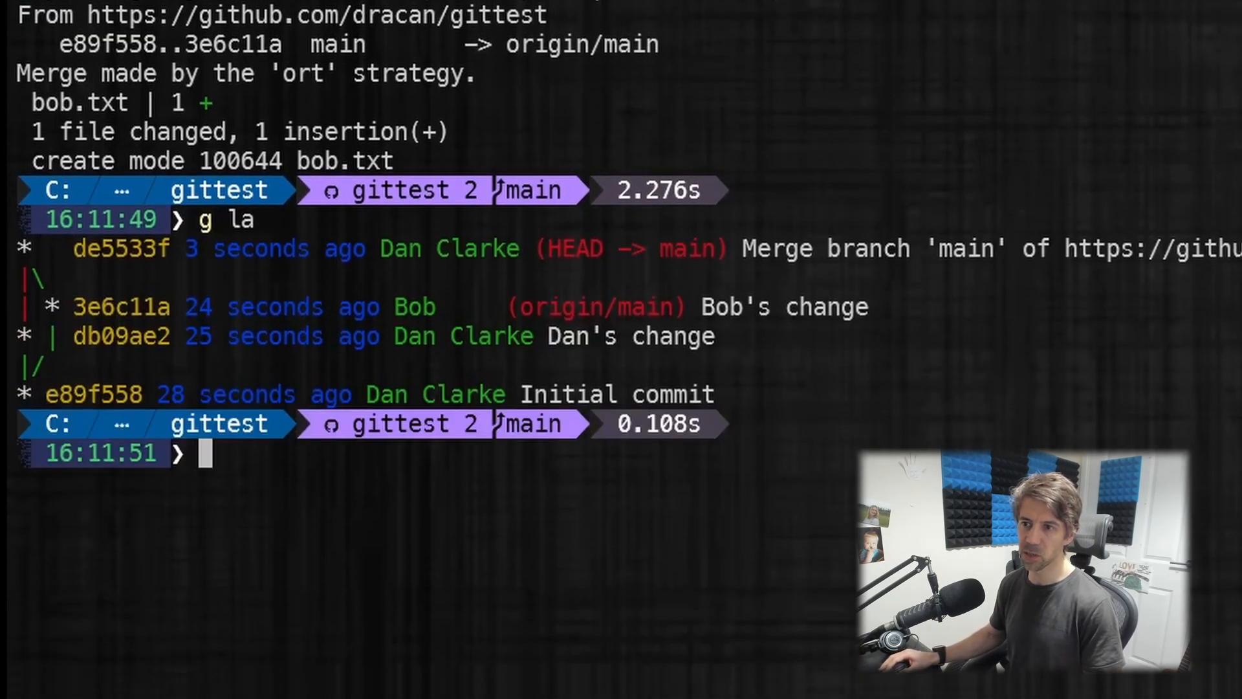
pyautogui.moveTo(1090, 418)
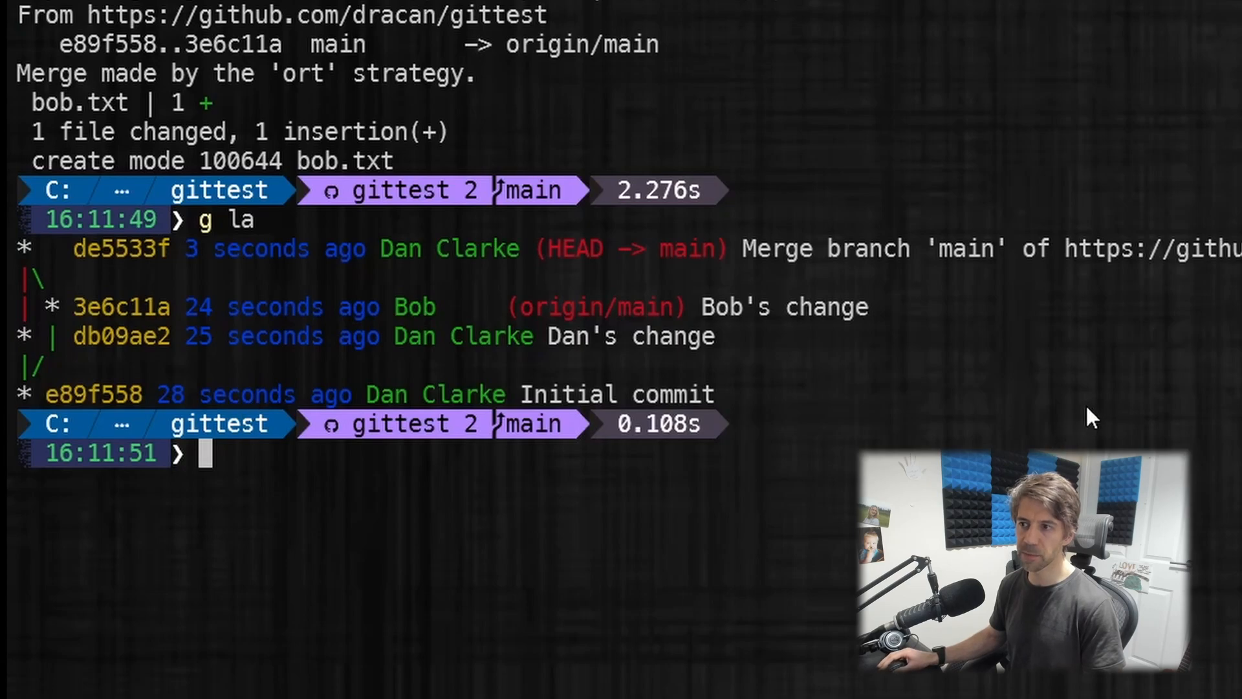
pyautogui.write('g pull')
pyautogui.write('g la')
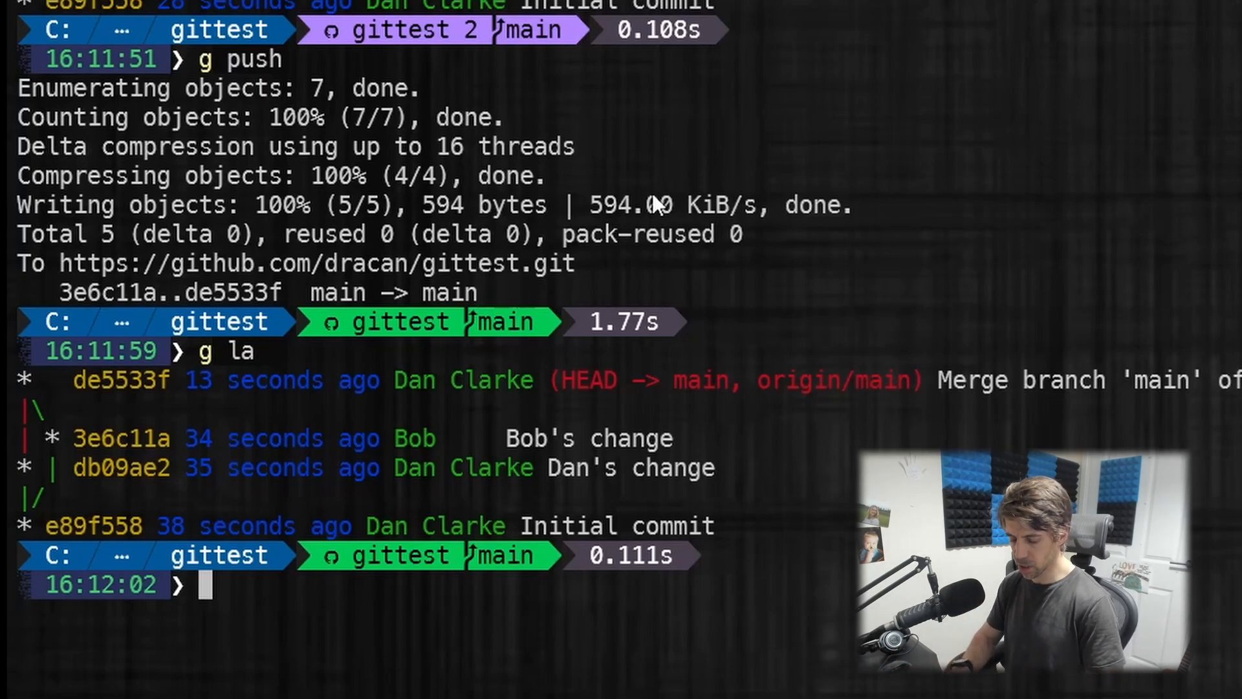
pyautogui.write('smartgit .')
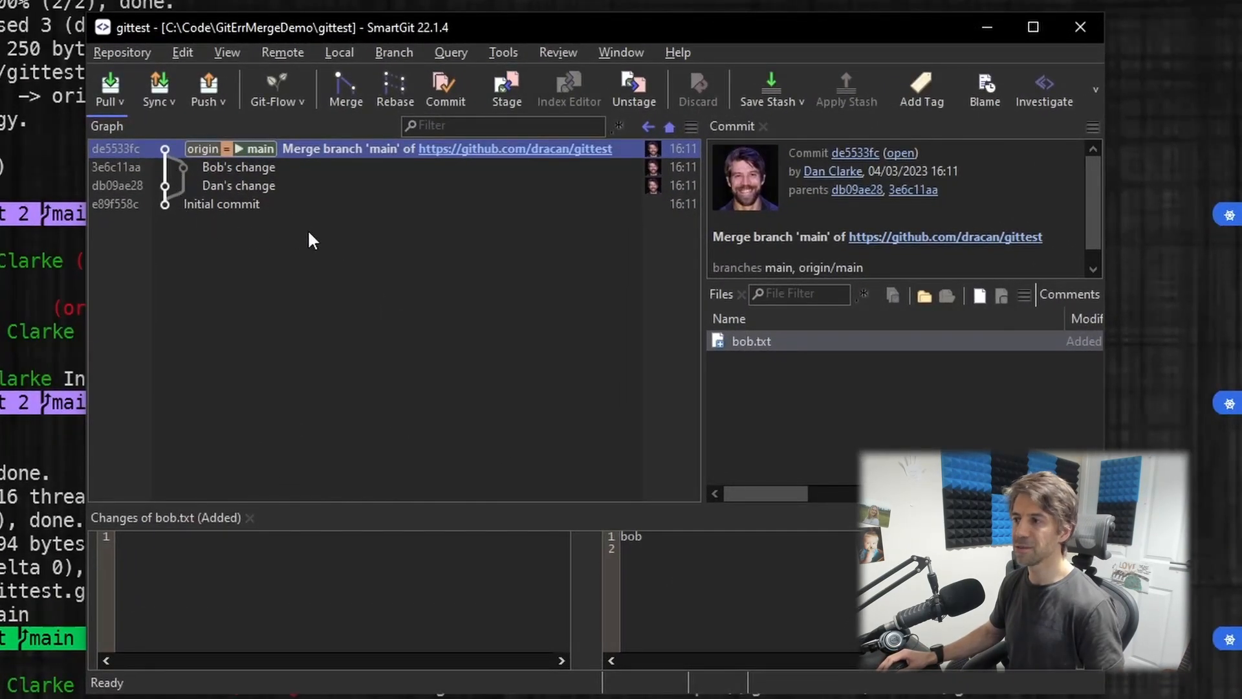
pyautogui.moveTo(330, 155)
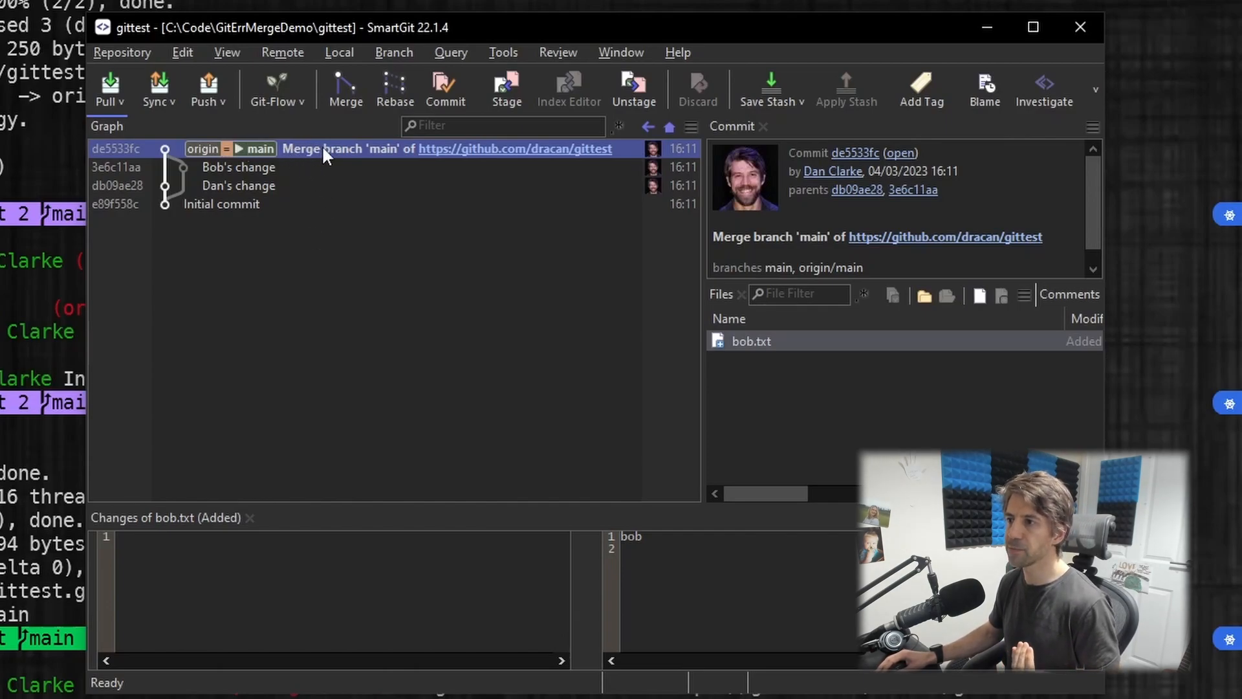
pyautogui.click(750, 341)
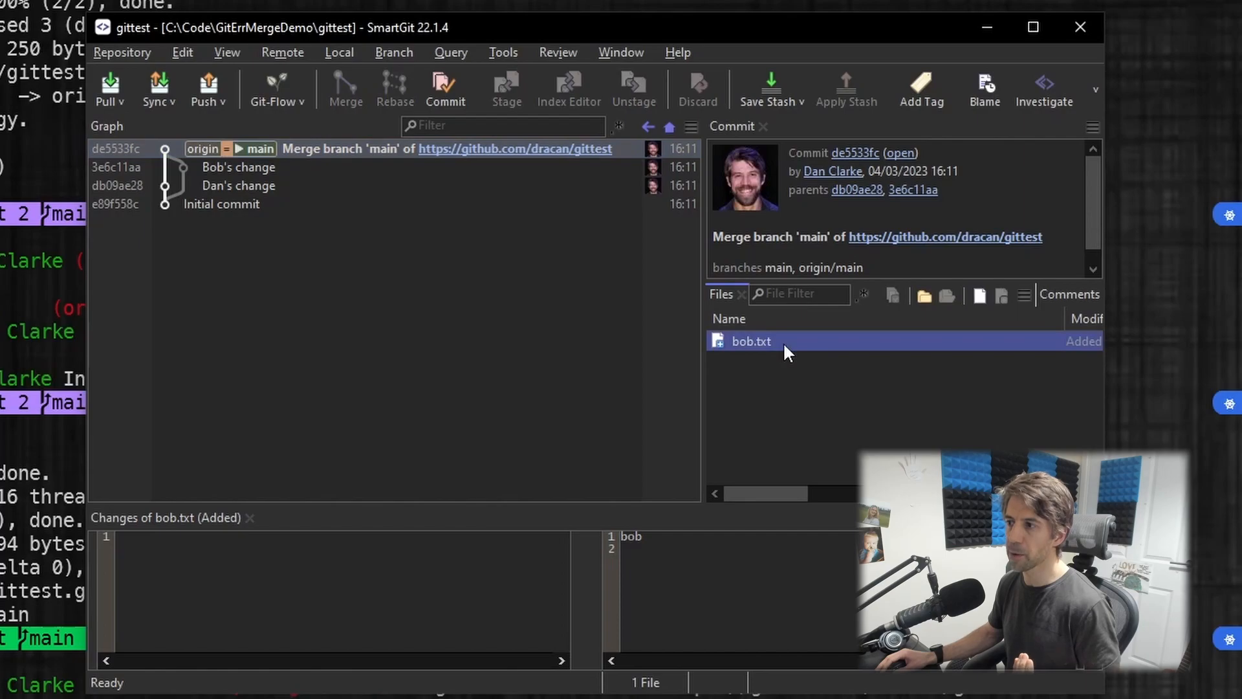
pyautogui.moveTo(308, 197)
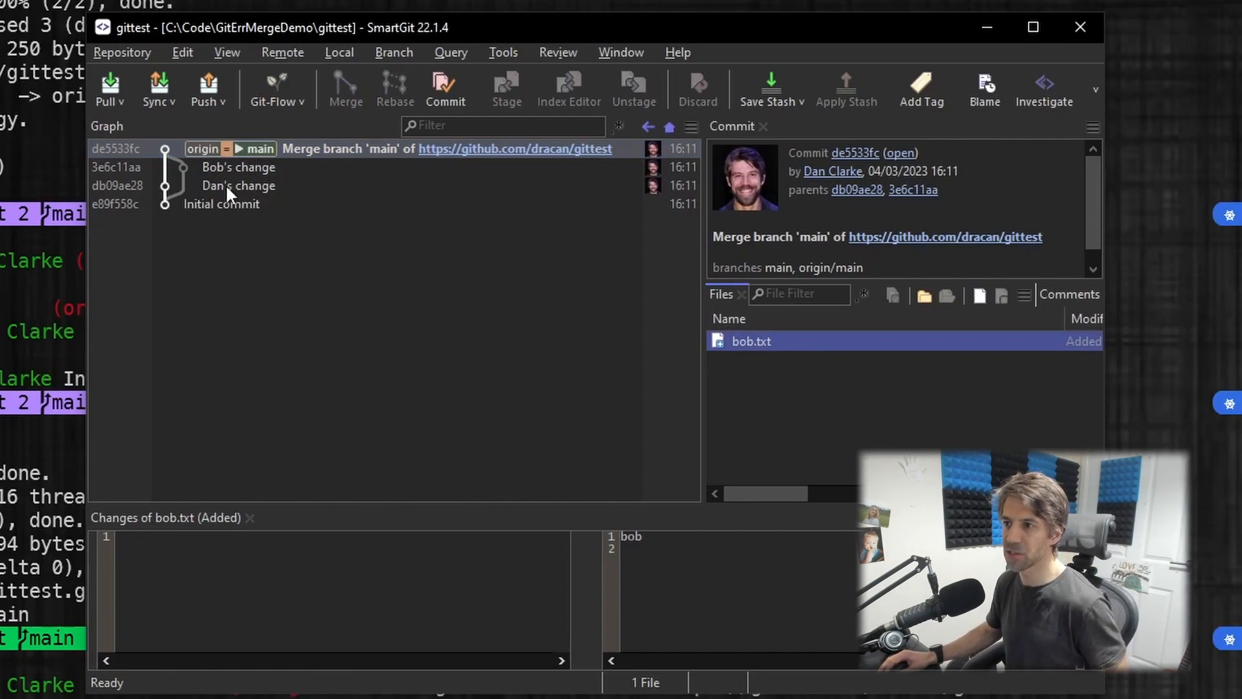
pyautogui.click(238, 185)
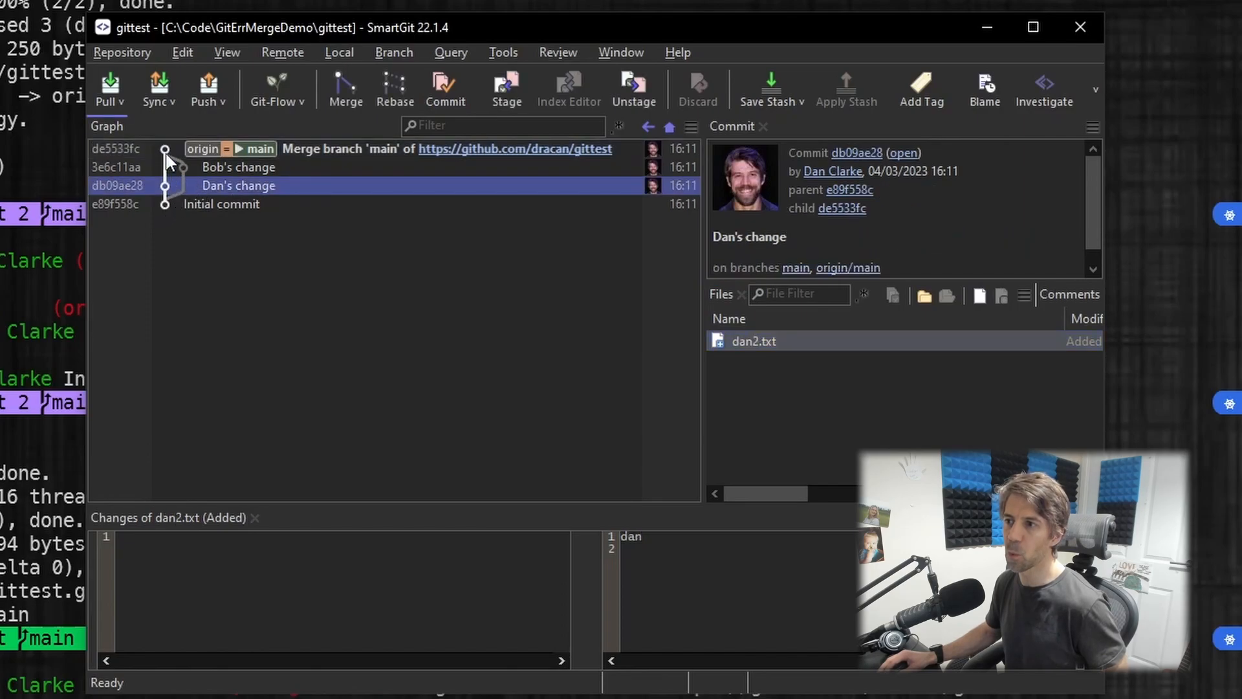
pyautogui.click(347, 149)
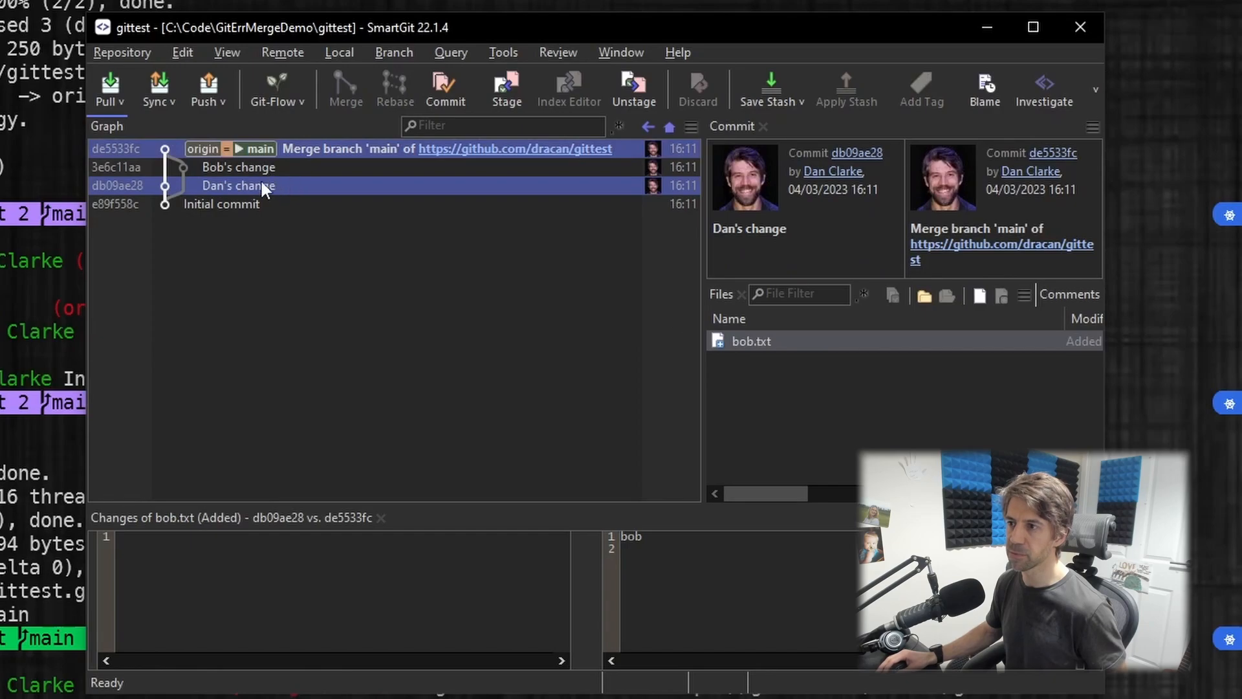
pyautogui.click(238, 185)
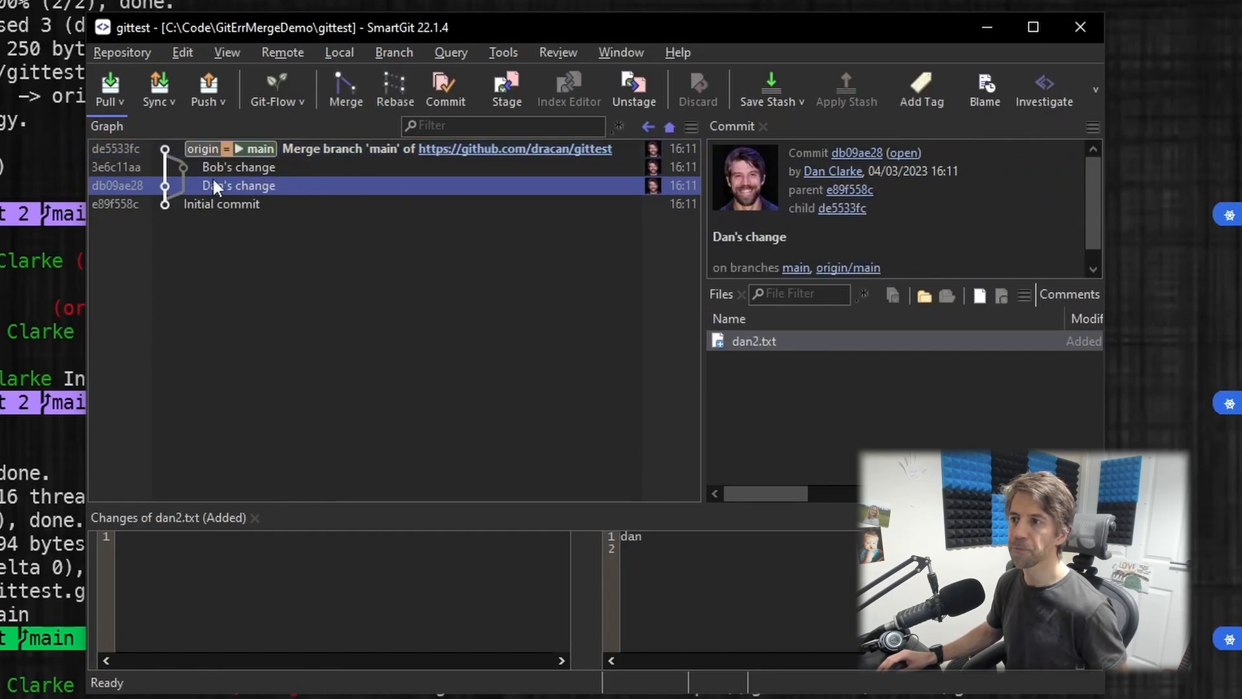
pyautogui.click(221, 203)
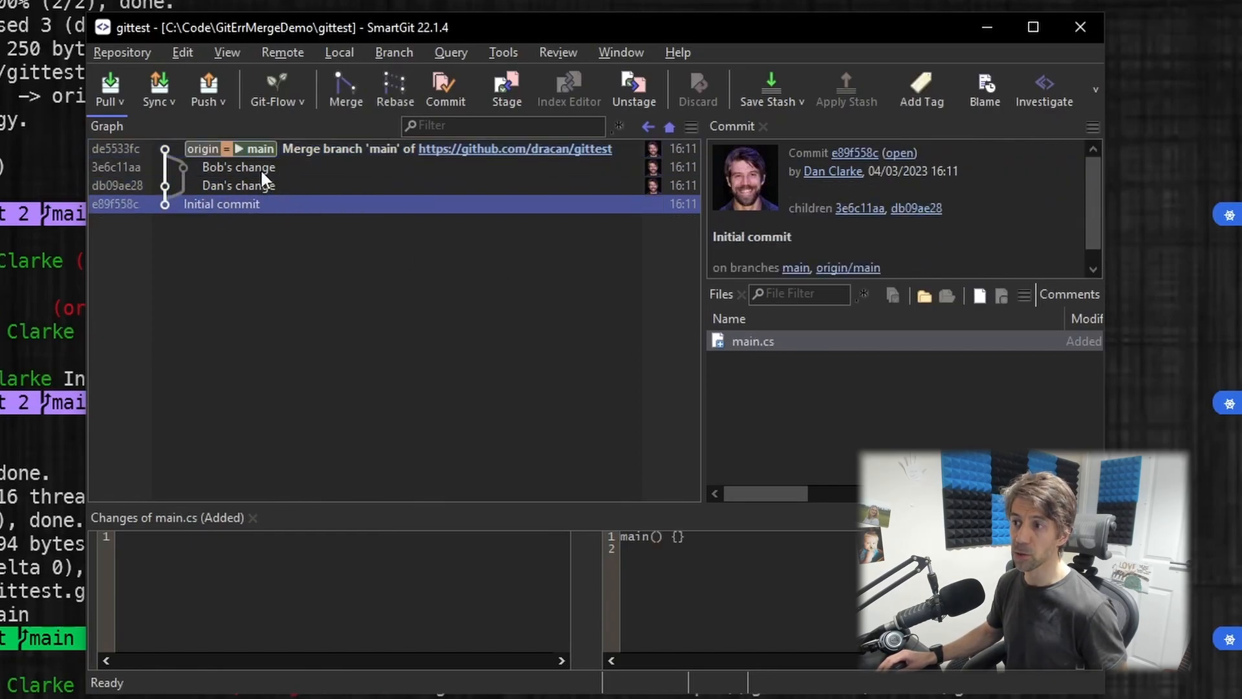
pyautogui.click(238, 167)
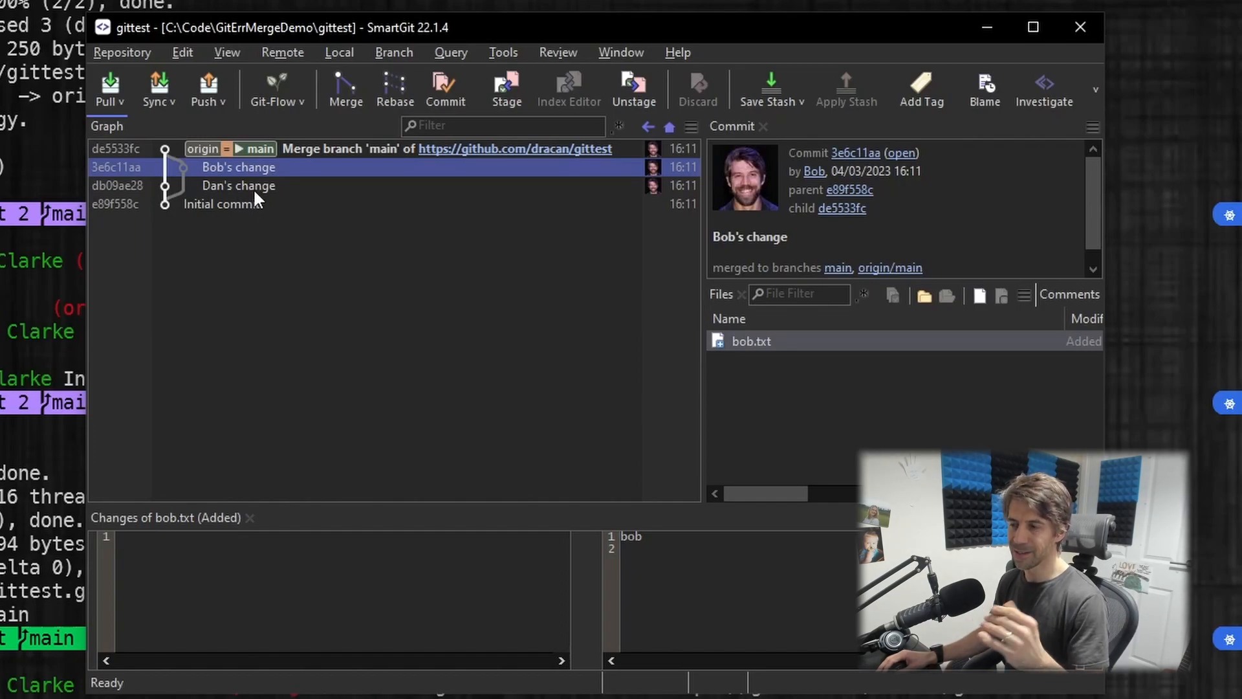
pyautogui.moveTo(181, 175)
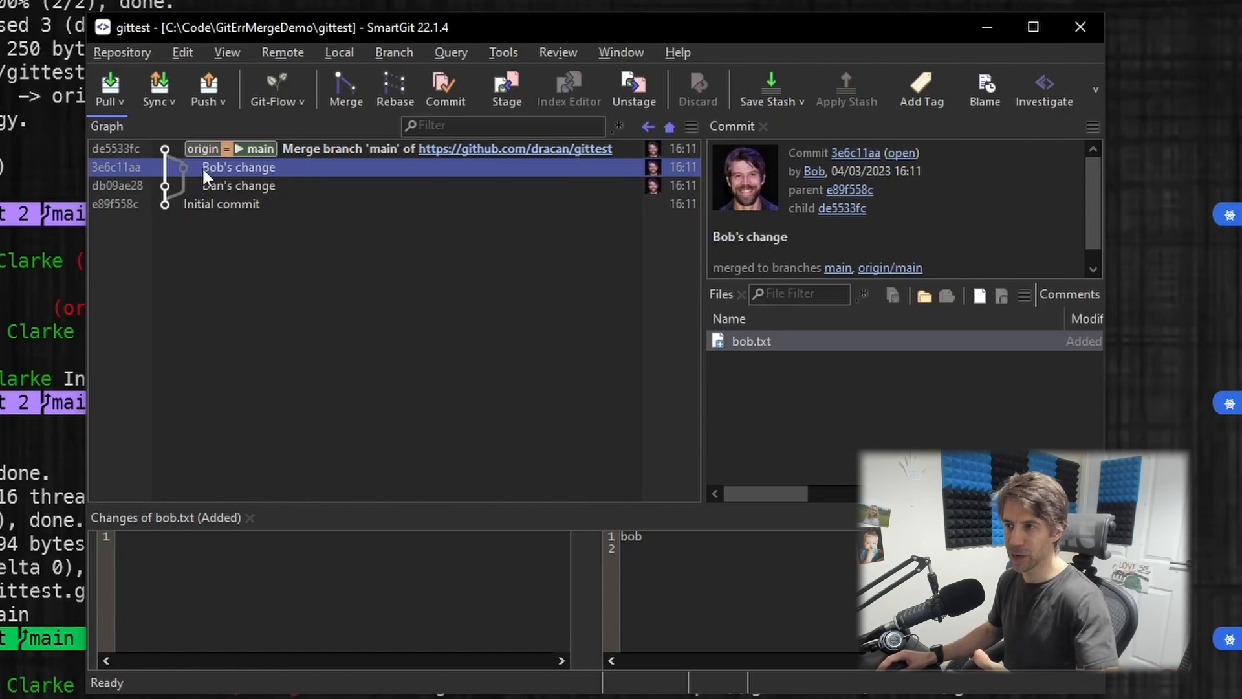
pyautogui.moveTo(231, 175)
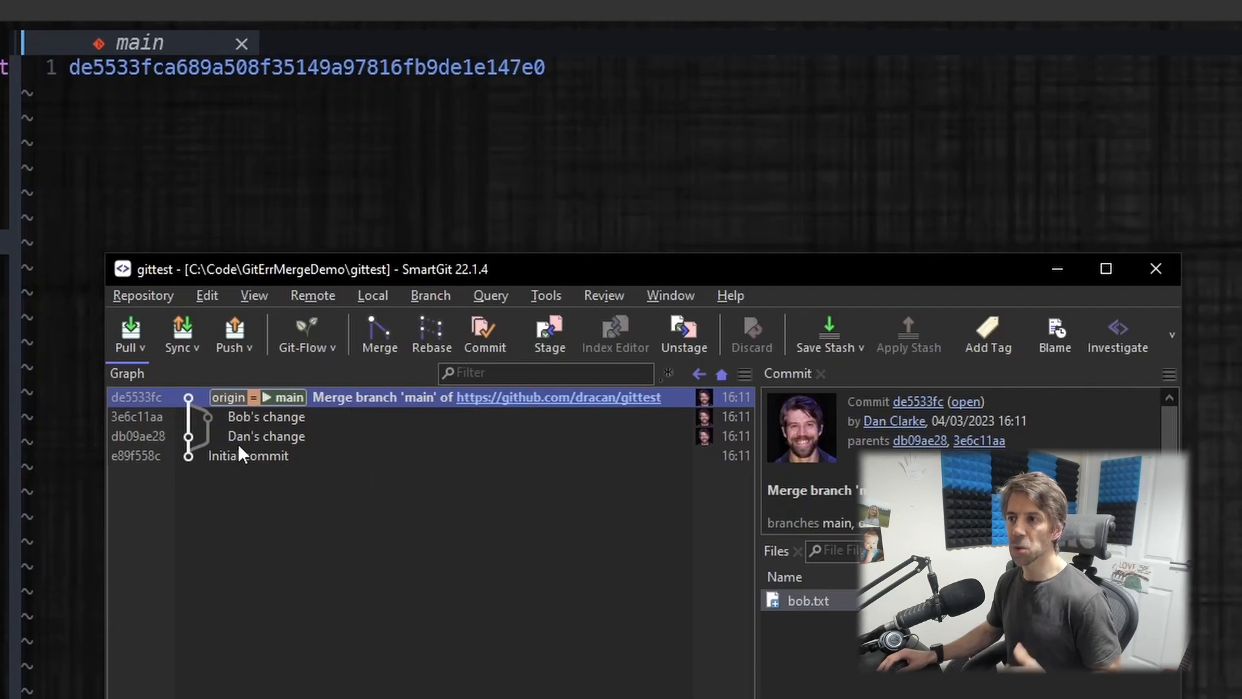
# - Inspect the merge, Dan's change, Initial and Bob's change commits in SmartGit's graph against the ref hash
pyautogui.click(267, 436)
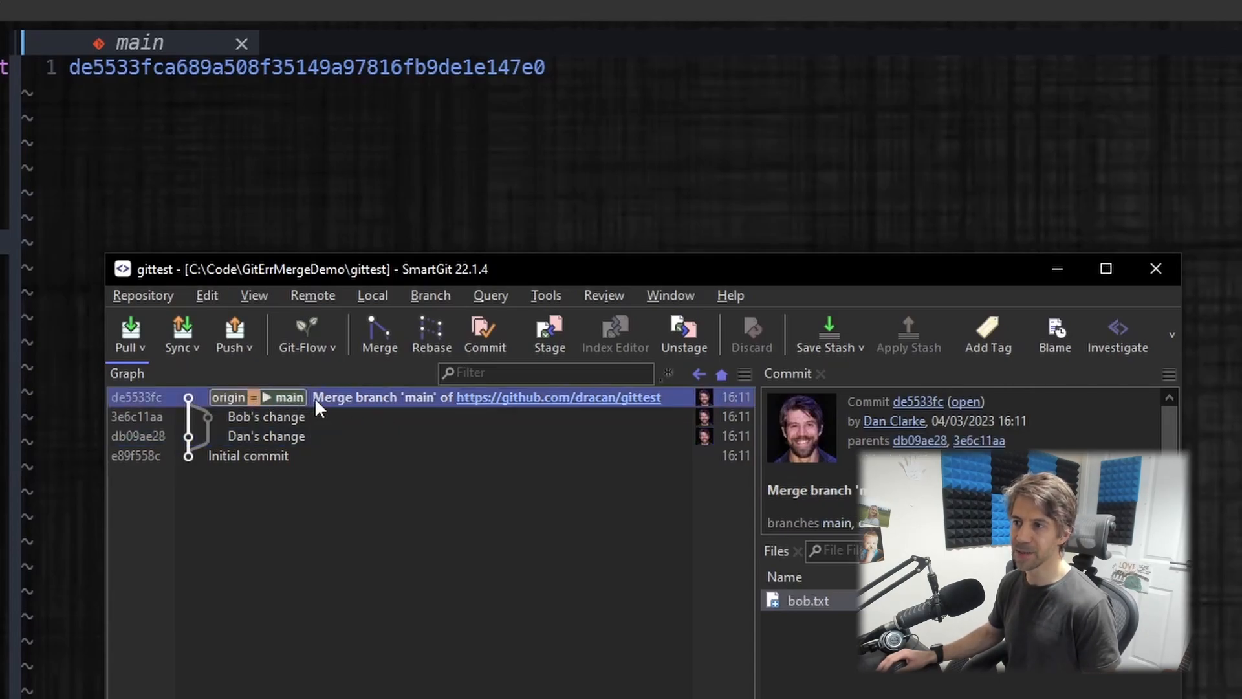
pyautogui.moveTo(209, 436)
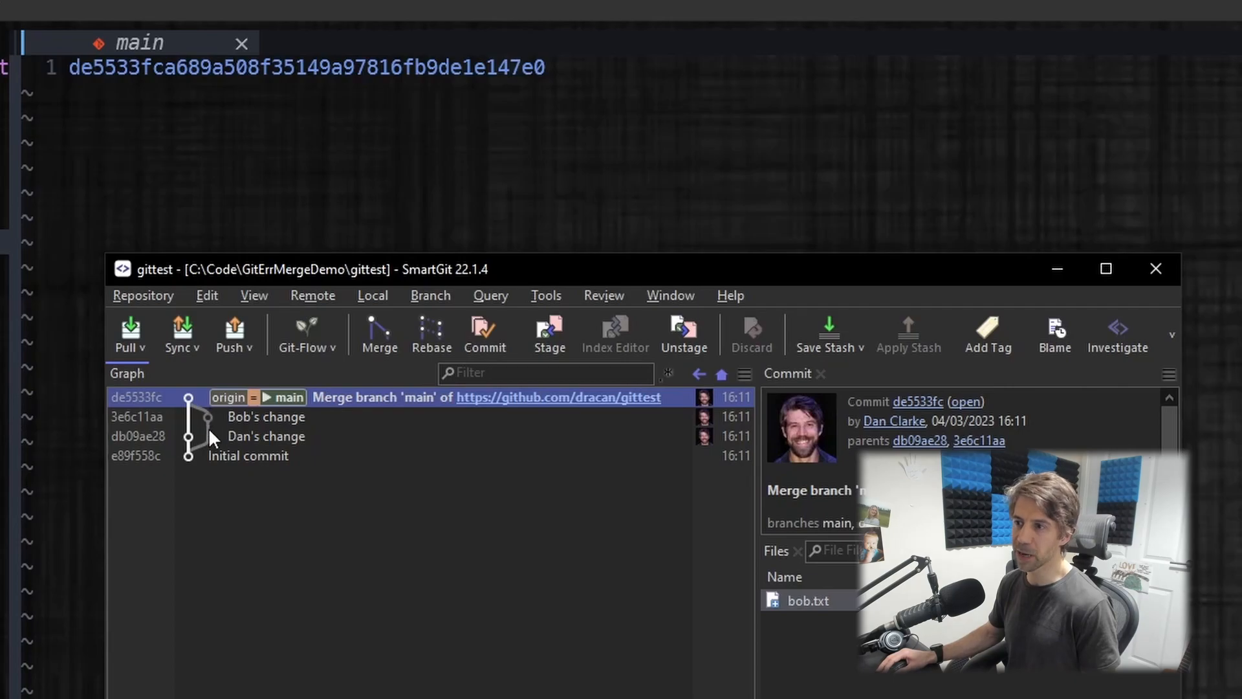
pyautogui.click(267, 436)
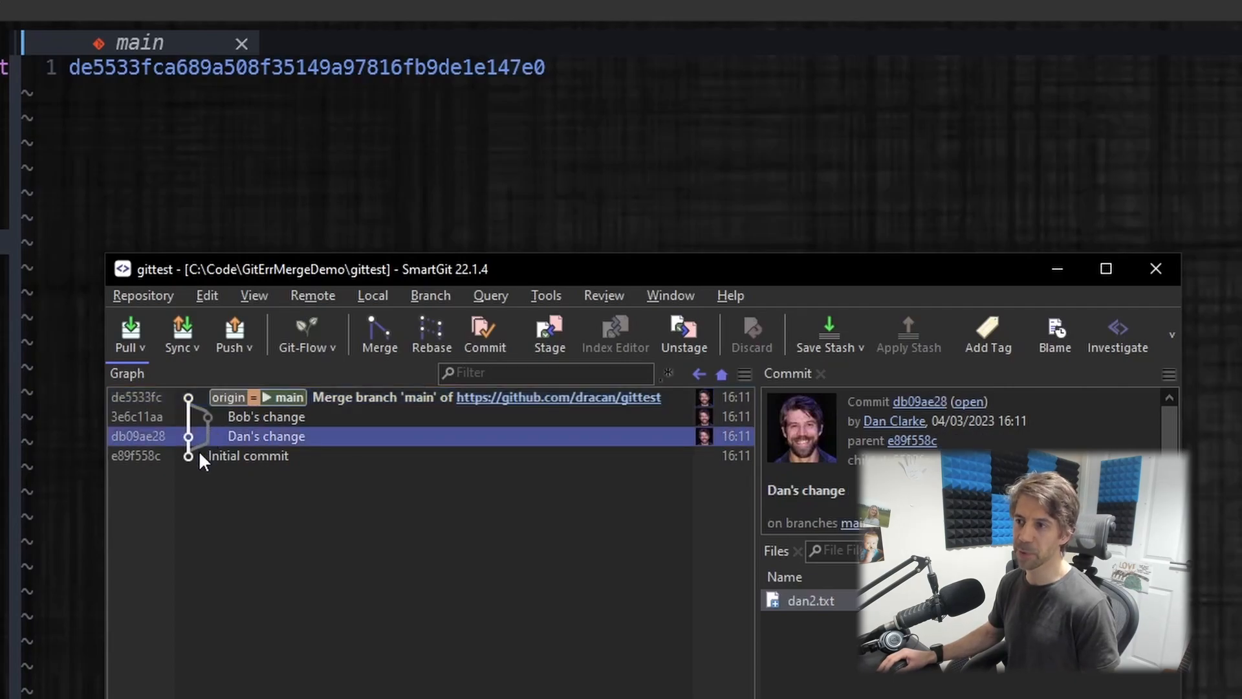
pyautogui.click(247, 456)
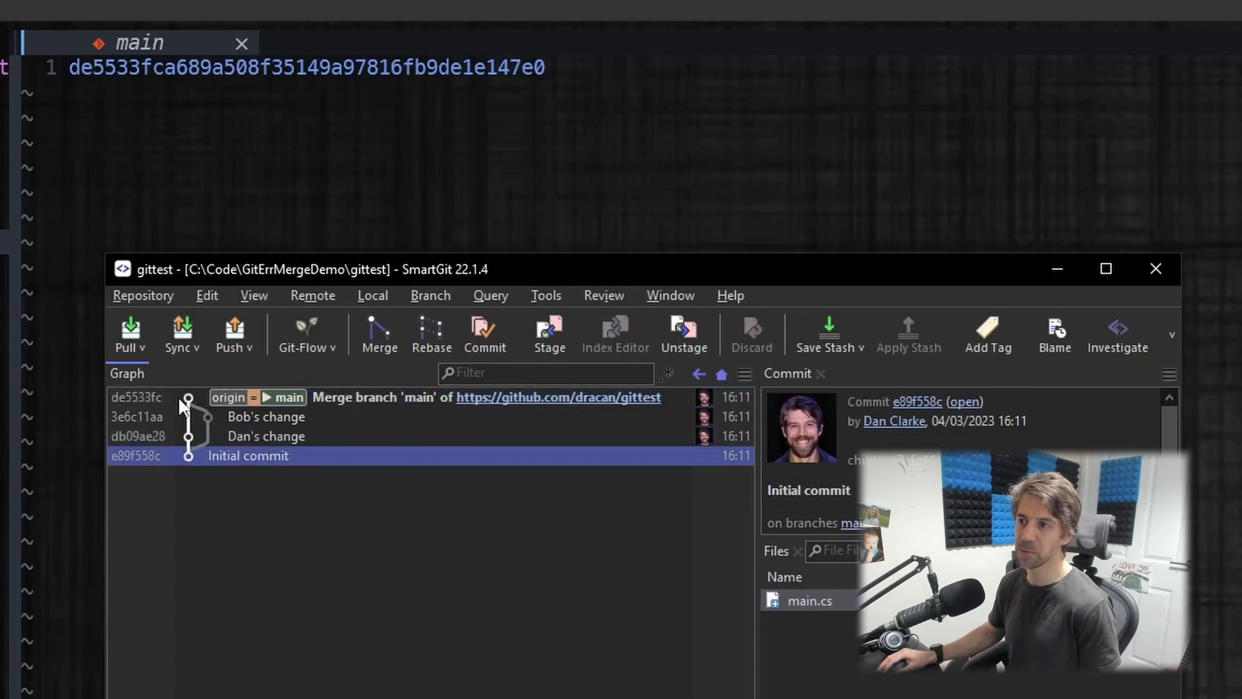
pyautogui.moveTo(230, 406)
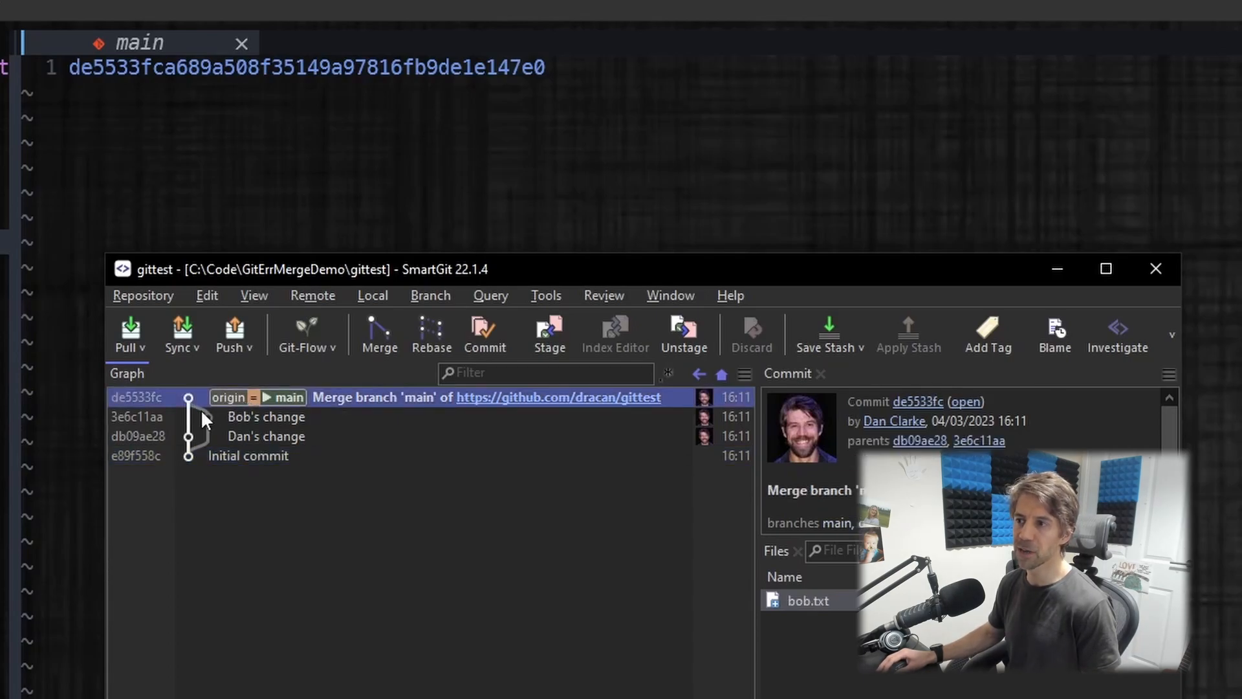
pyautogui.click(266, 415)
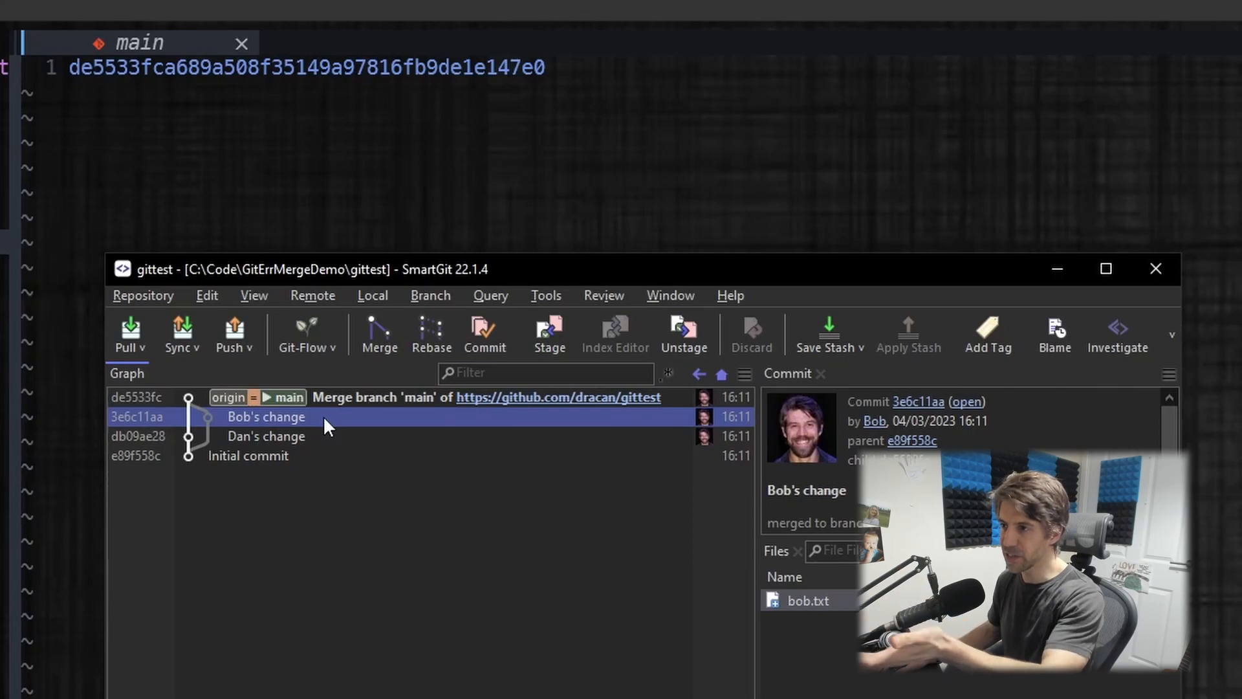
pyautogui.click(380, 397)
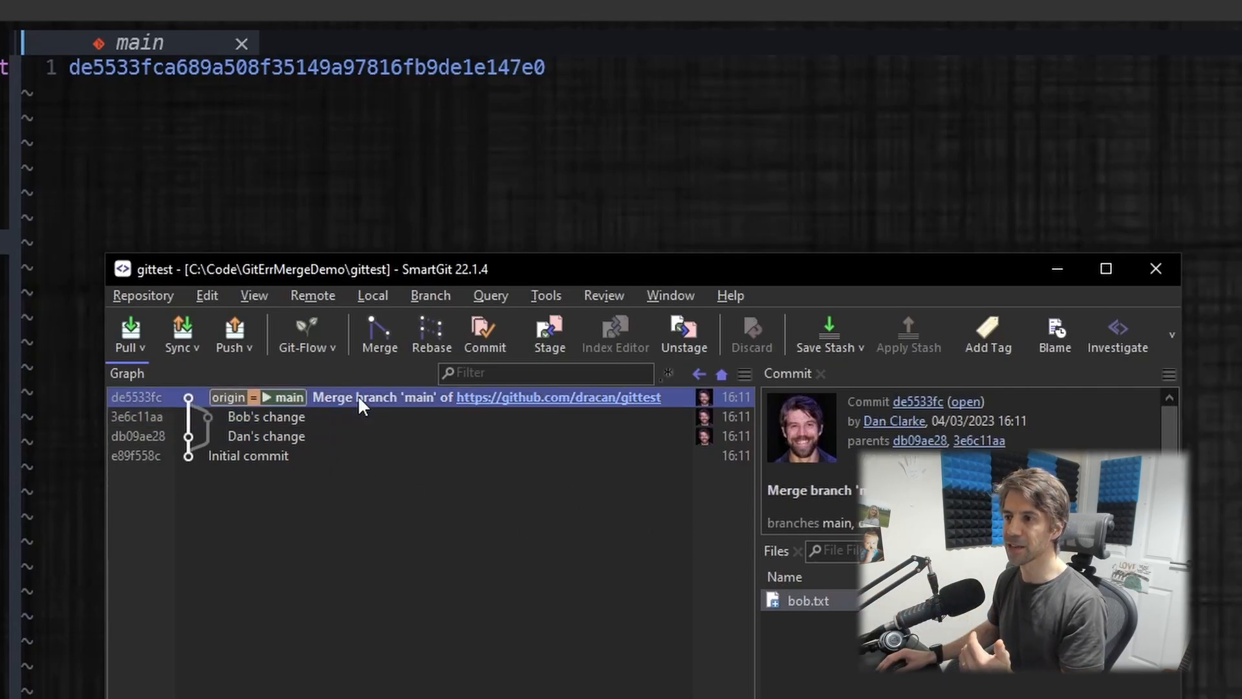
pyautogui.moveTo(426, 440)
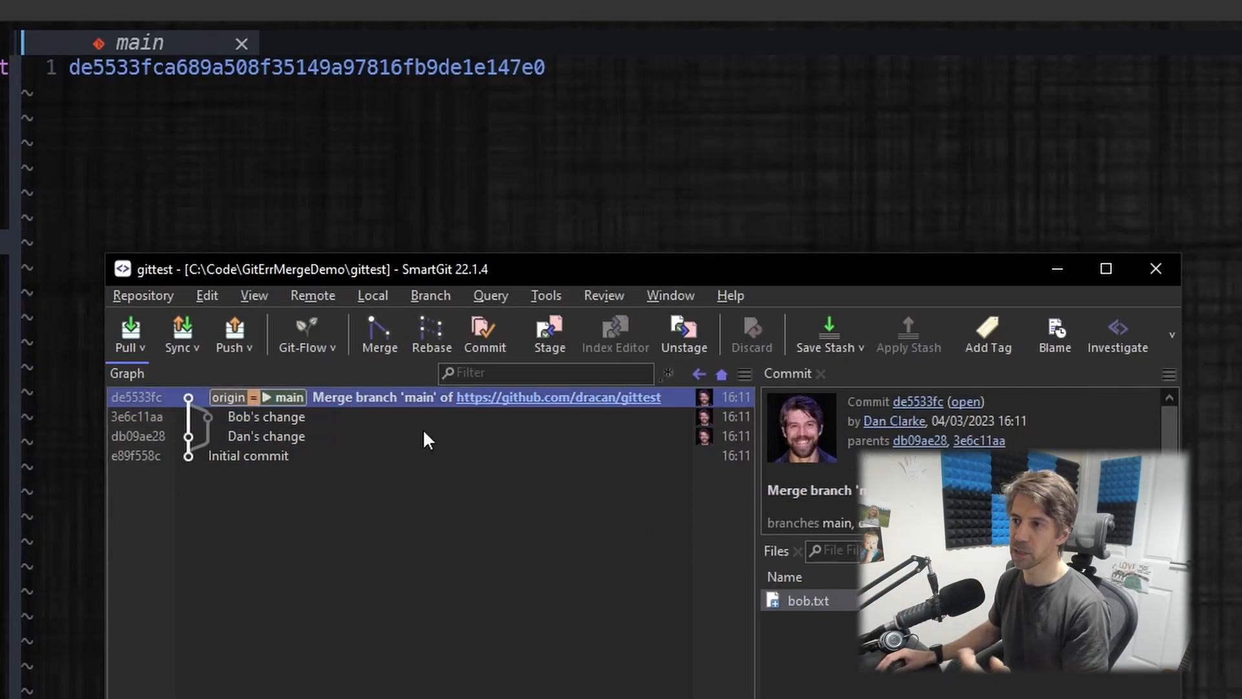
pyautogui.moveTo(294, 467)
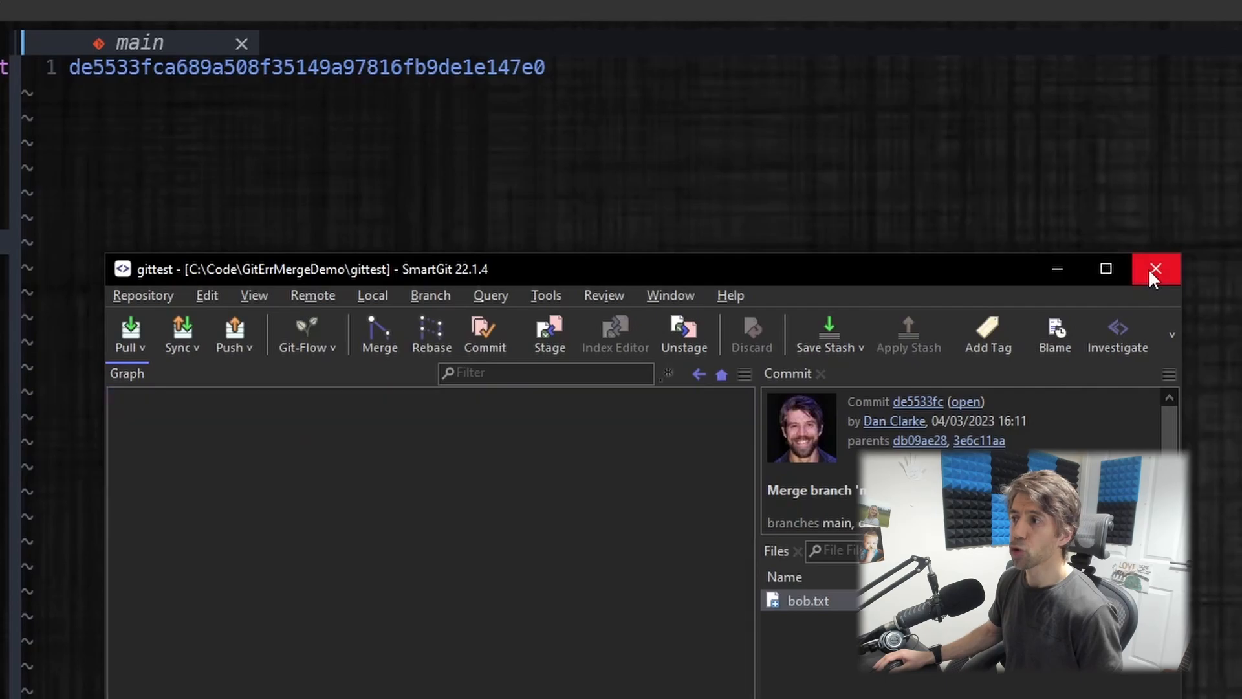
# - Close the SmartGit window
pyautogui.click(1155, 269)
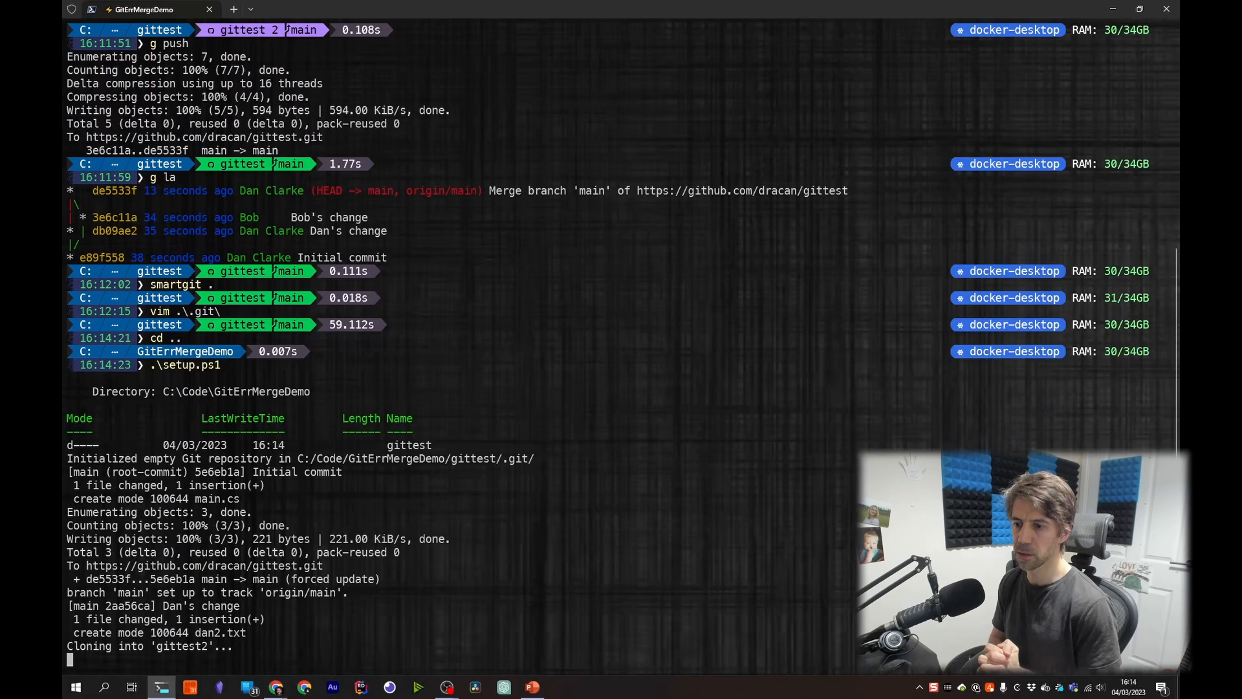
# - Show the log with g la, then fetch with g f so origin/main gains Bob's change
pyautogui.scroll(-3)
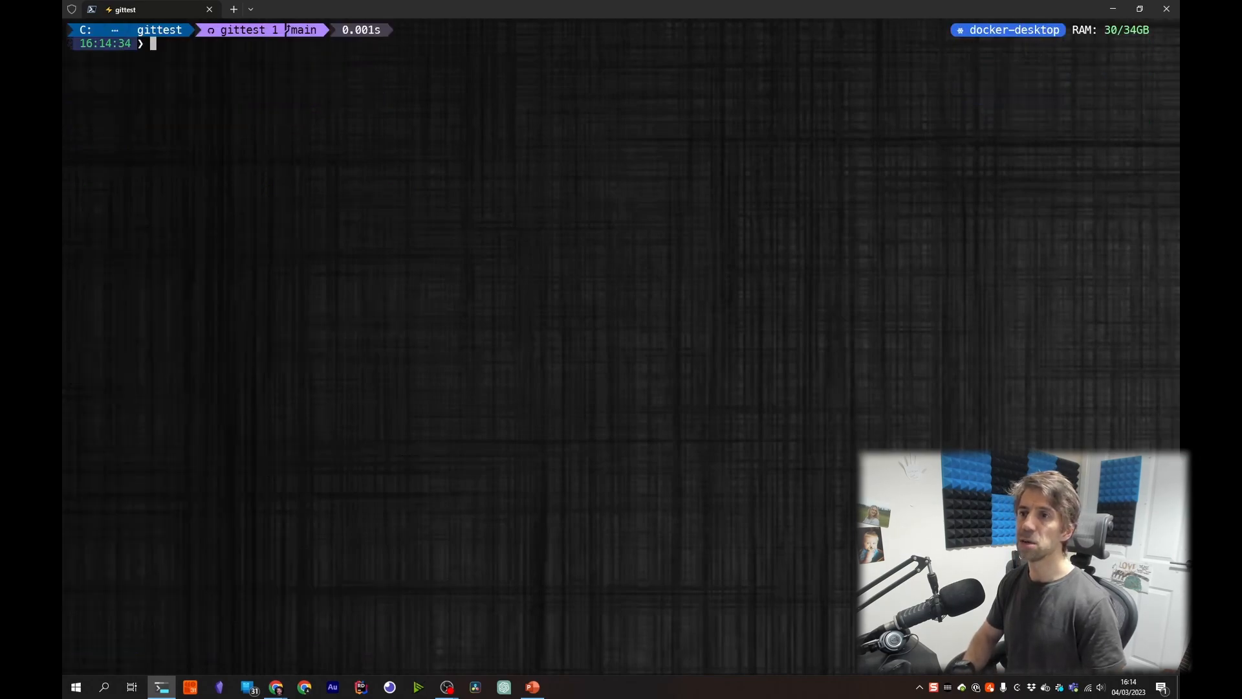
pyautogui.write('g la')
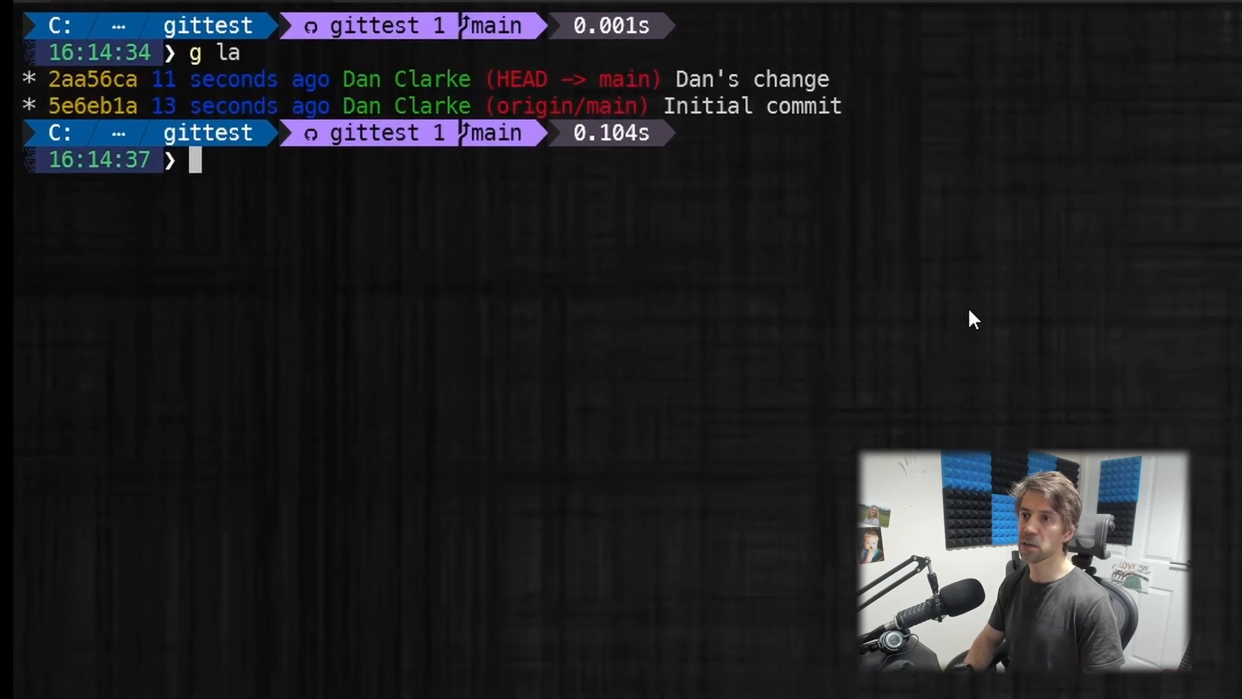
pyautogui.write('g f')
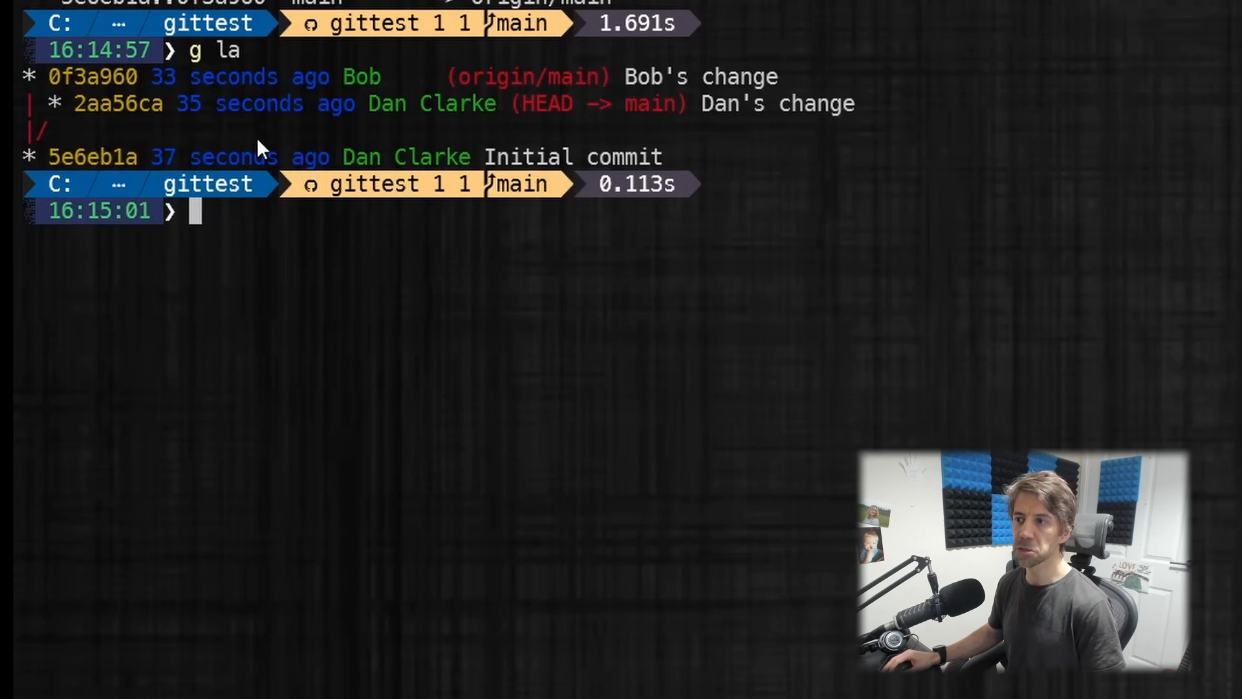
pyautogui.moveTo(519, 89)
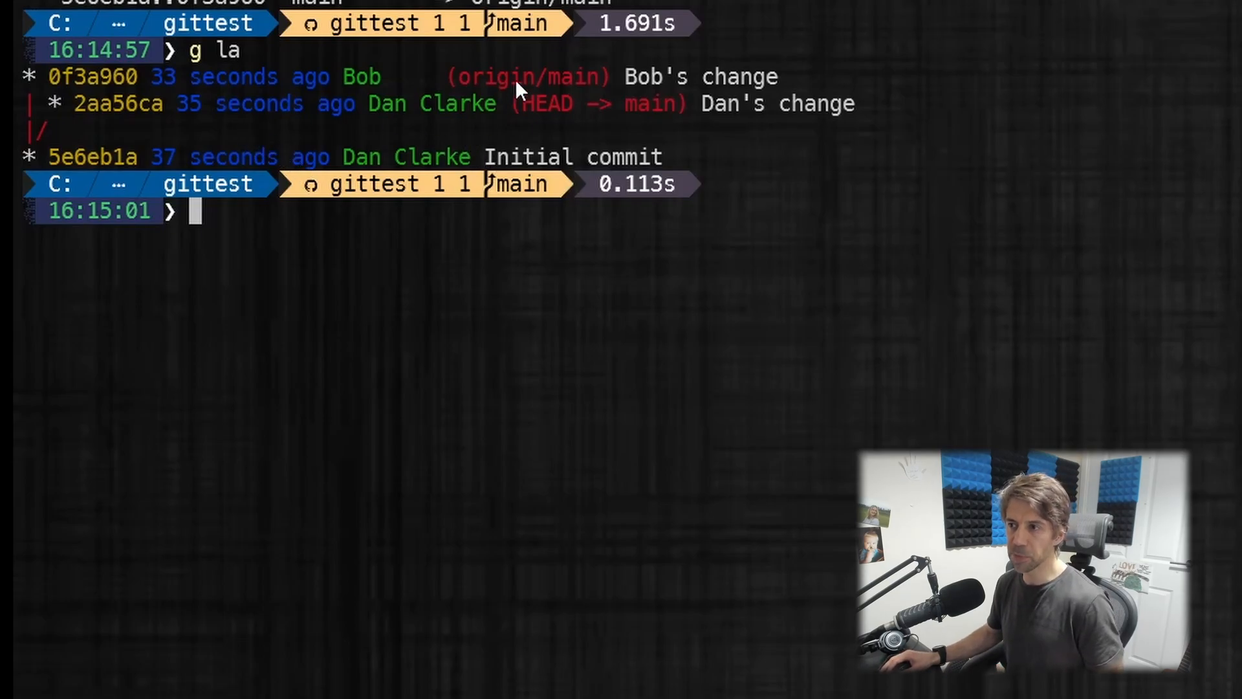
pyautogui.moveTo(571, 93)
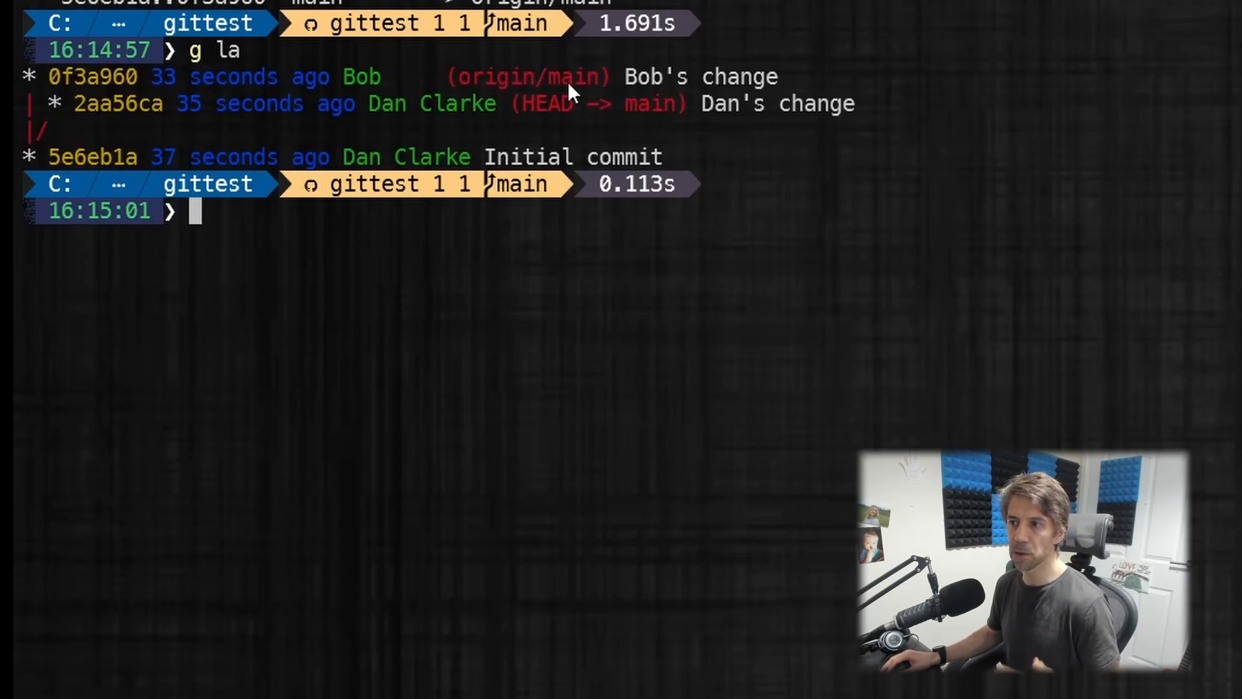
pyautogui.moveTo(606, 131)
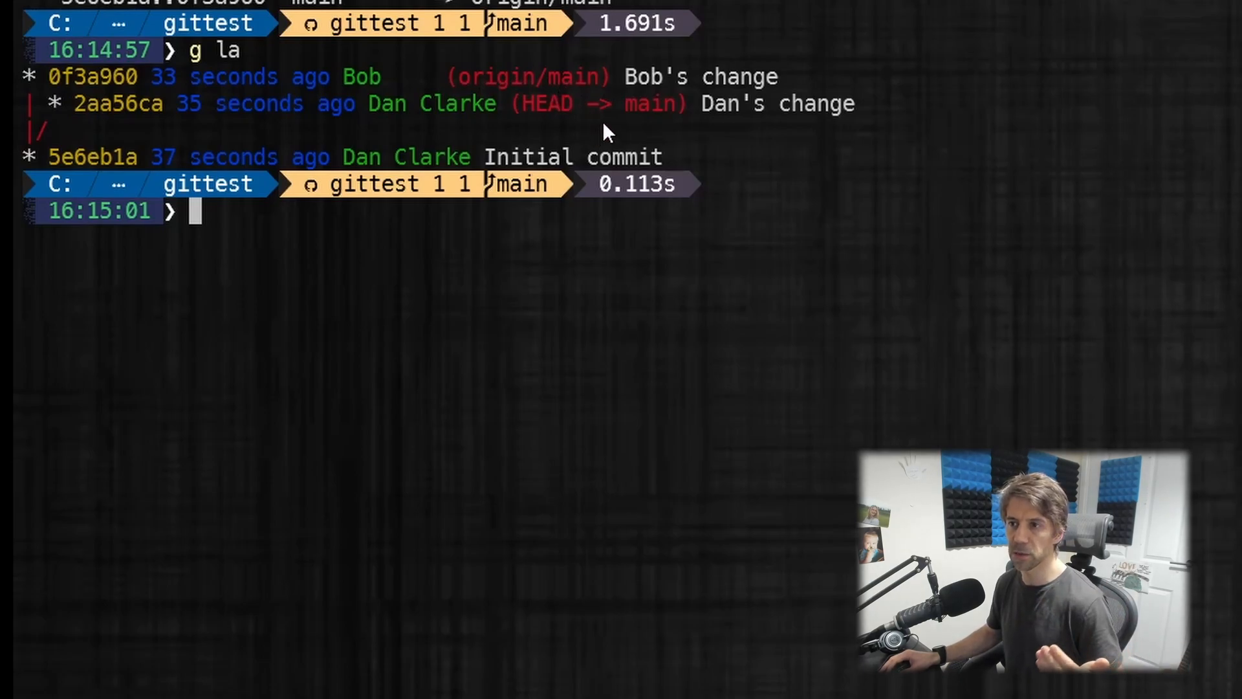
pyautogui.moveTo(784, 230)
pyautogui.write('g rebase origin/main')
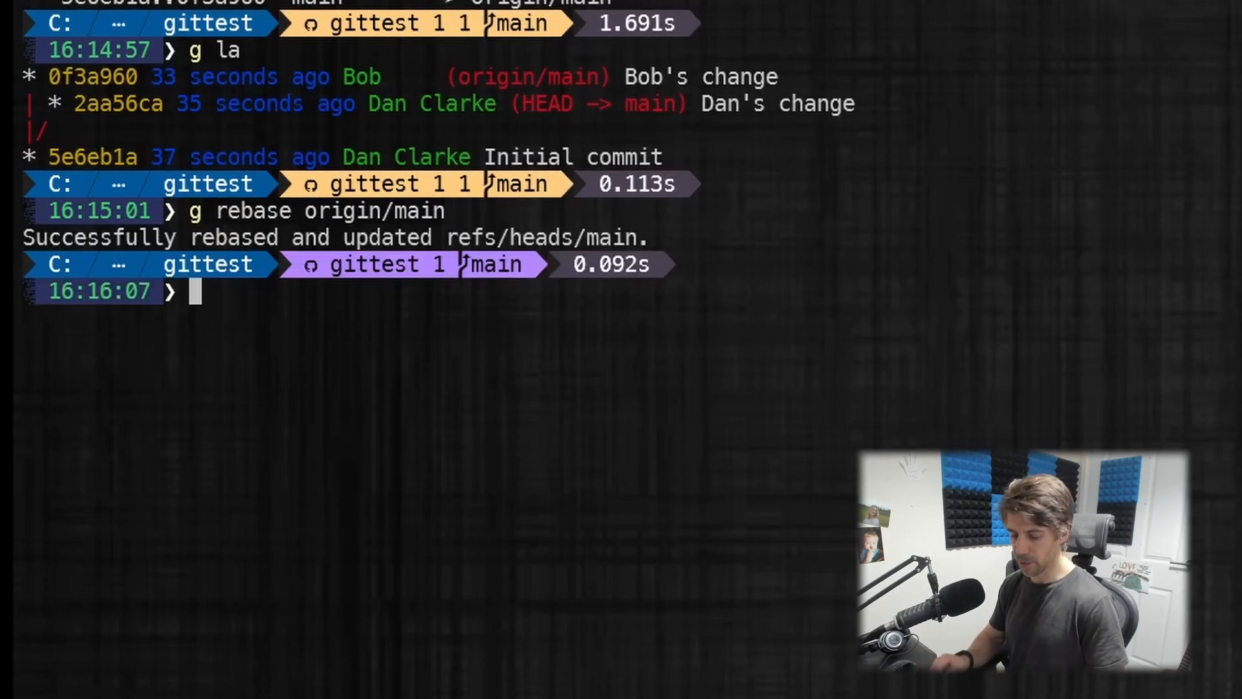
# - Check the rebased log with g la and launch SmartGit to view the linear history
pyautogui.write('g la')
pyautogui.write('g p')
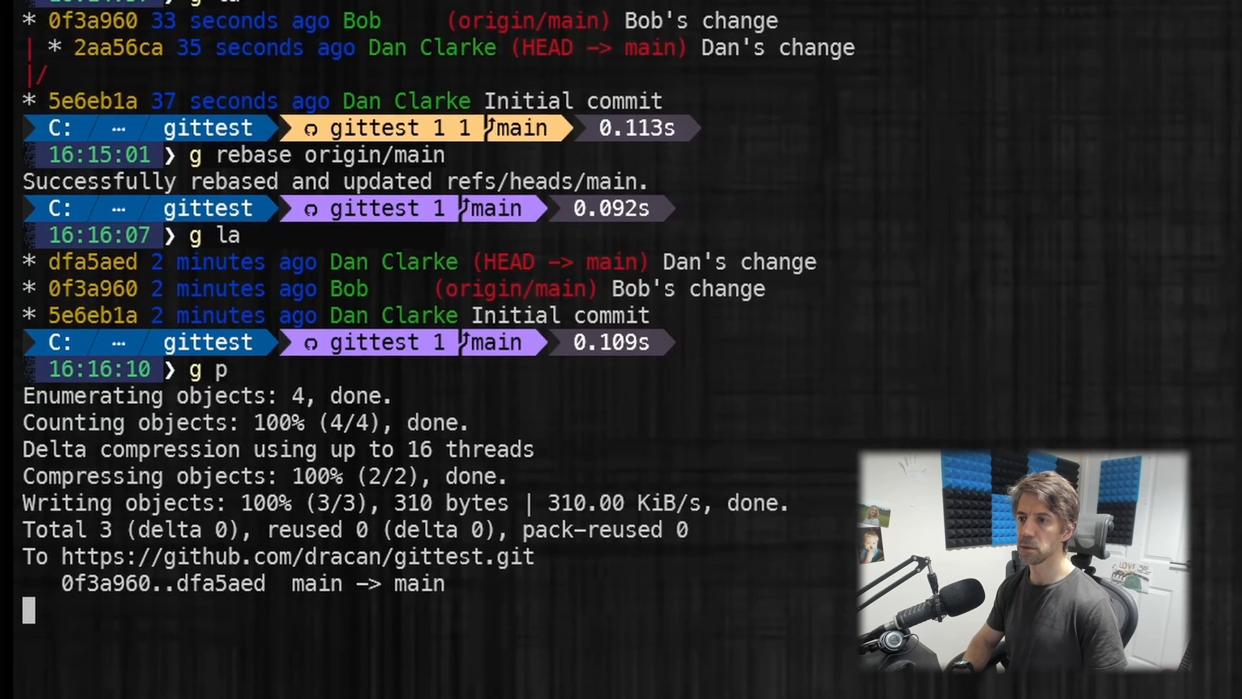
pyautogui.write('smartgit .')
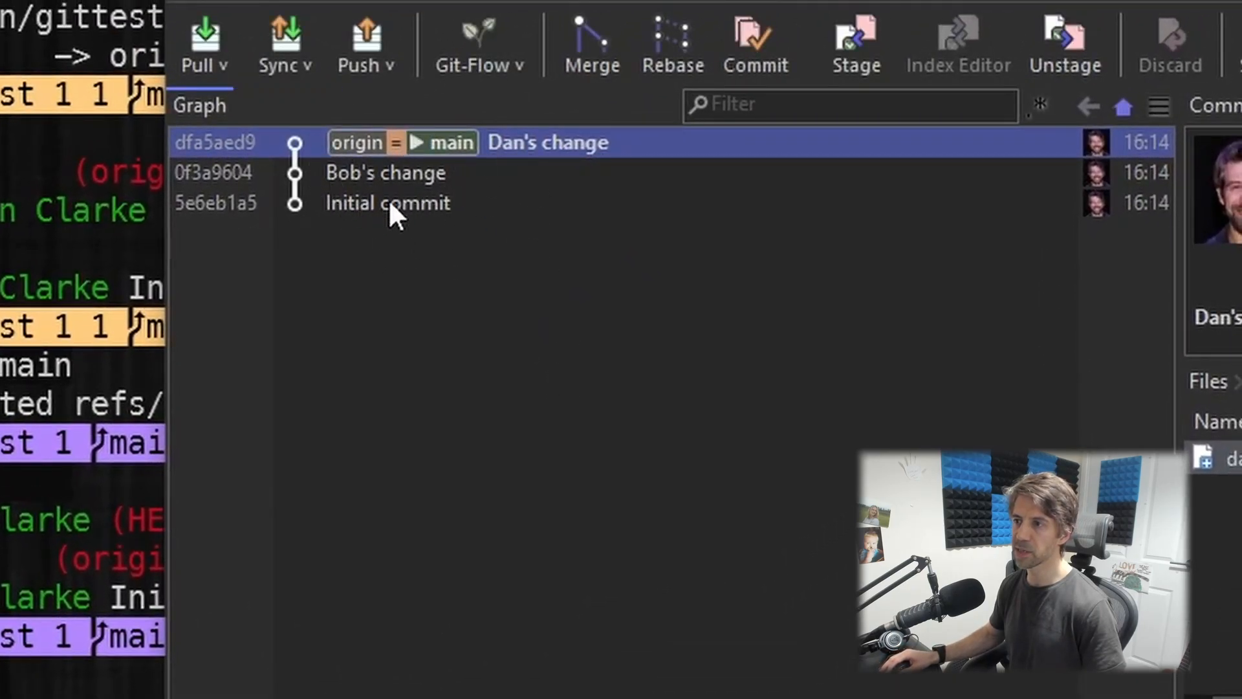
pyautogui.moveTo(606, 207)
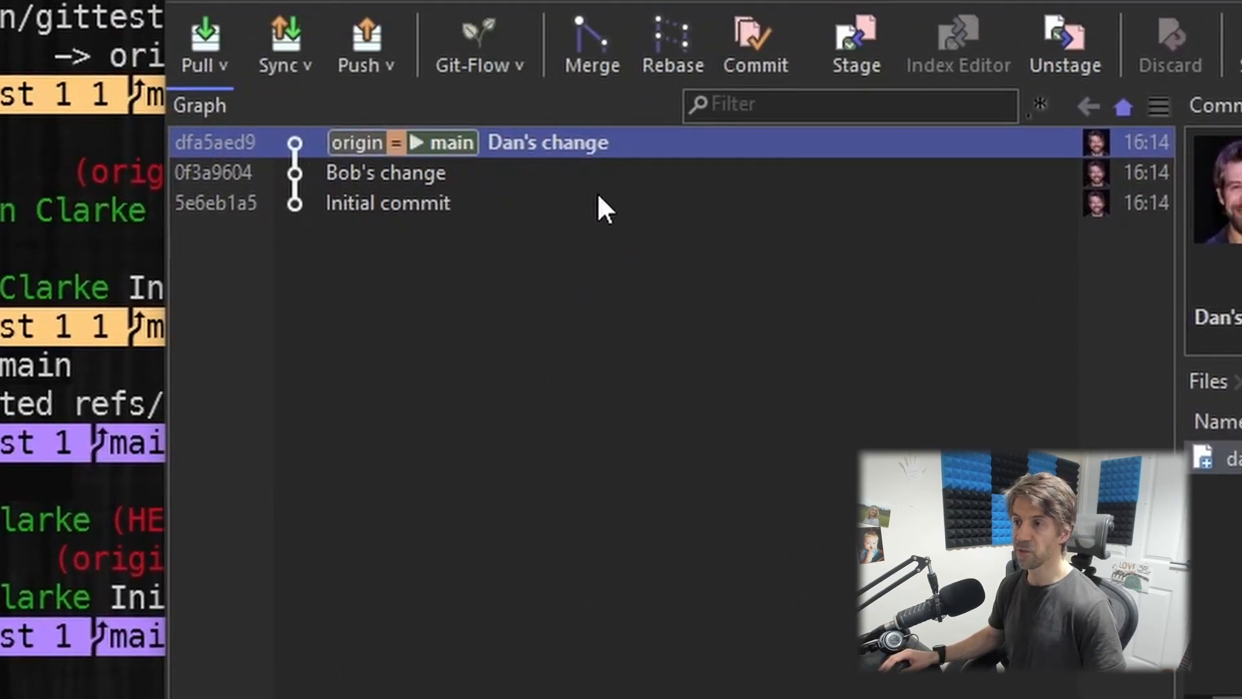